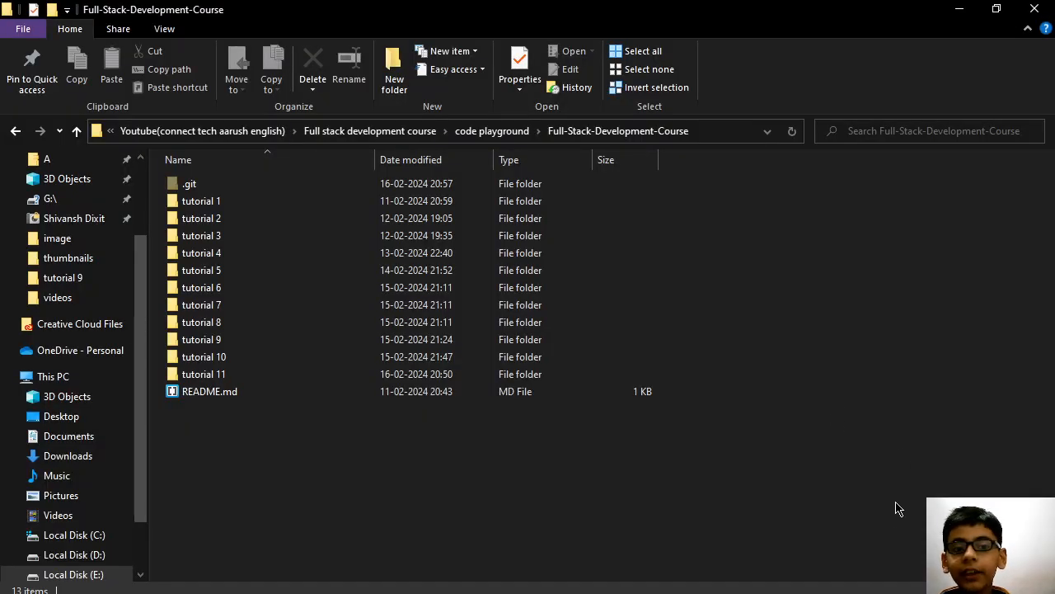
mouse_move(887, 508)
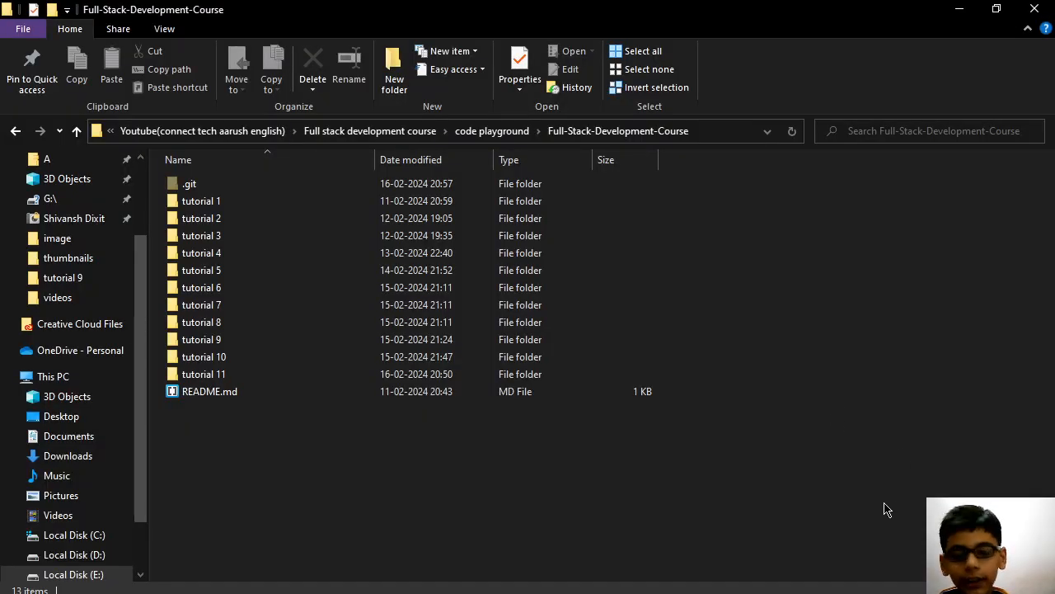
mouse_move(871, 514)
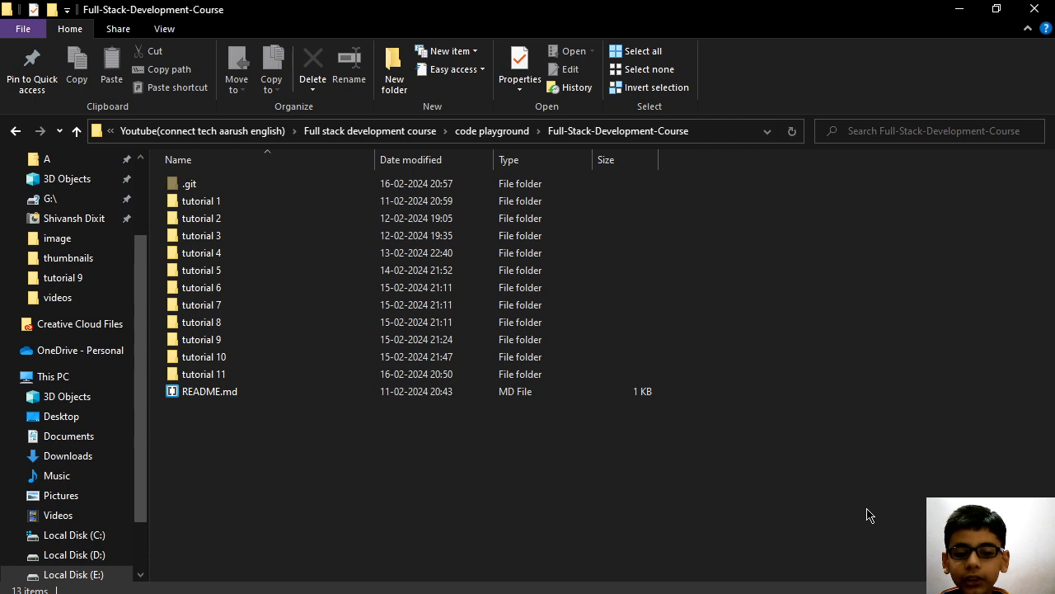
mouse_move(865, 516)
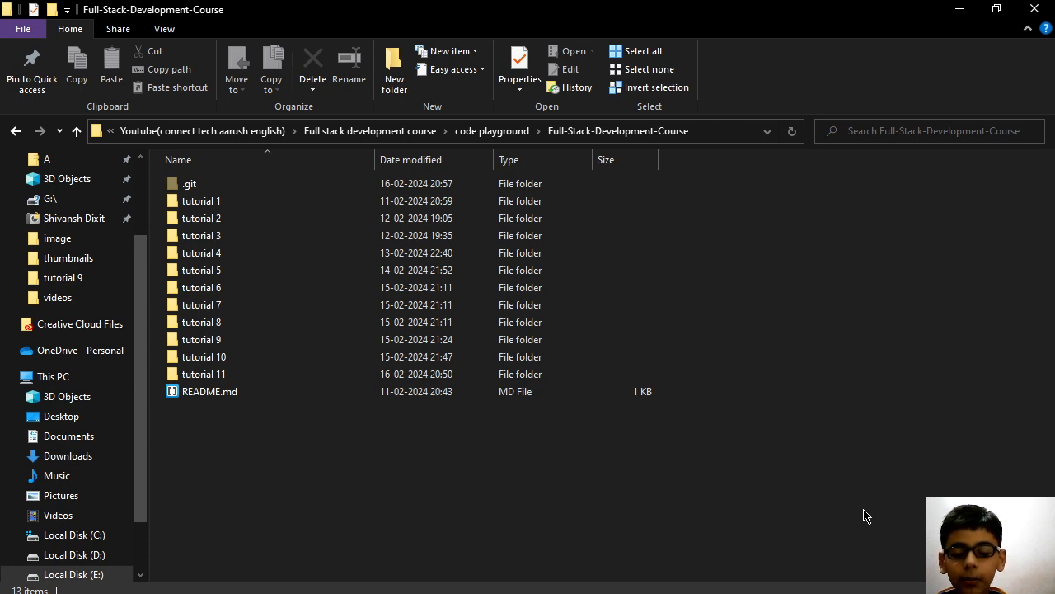
mouse_move(856, 516)
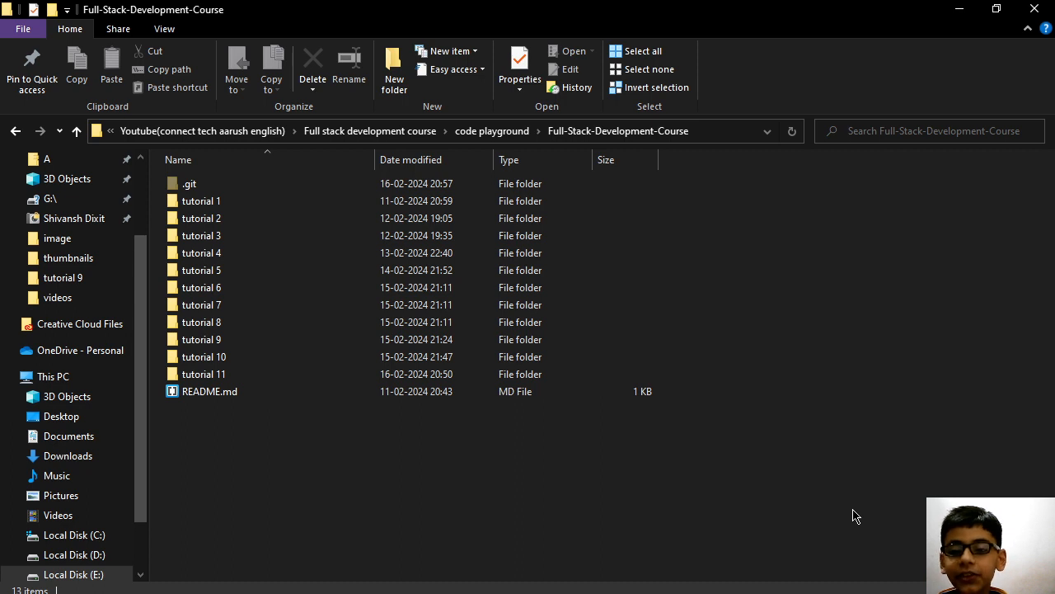
mouse_move(853, 516)
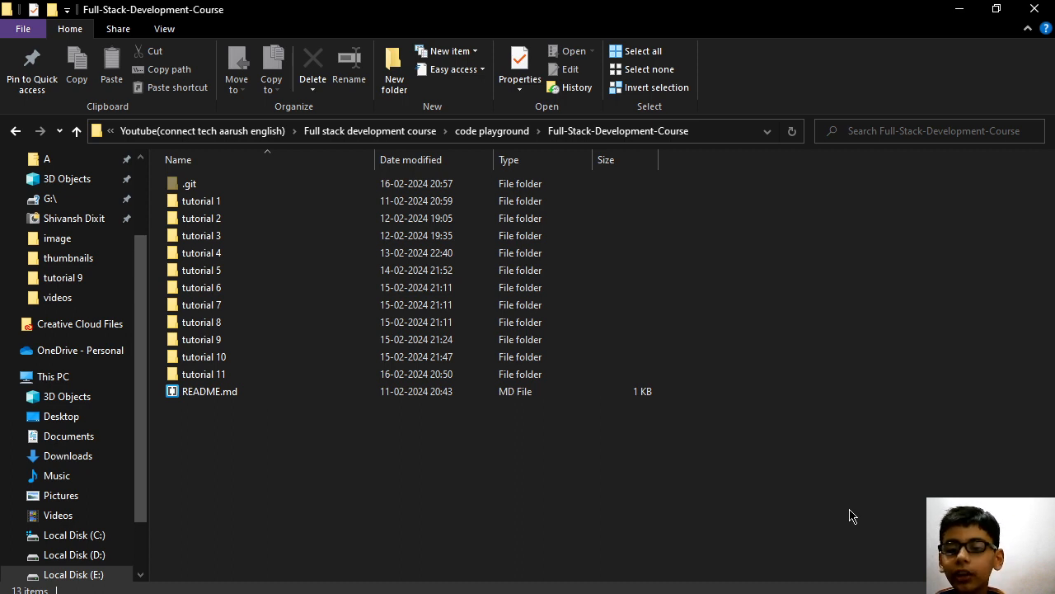
mouse_move(837, 508)
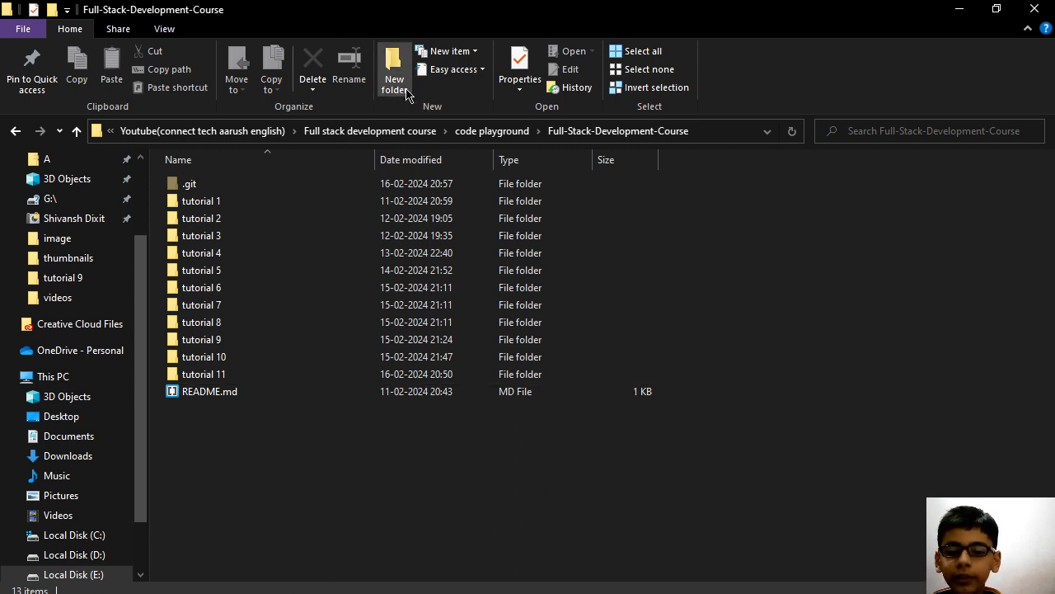
Step: Create the tutorial 12 folder and open it in Visual Studio Code
left_click(394, 68)
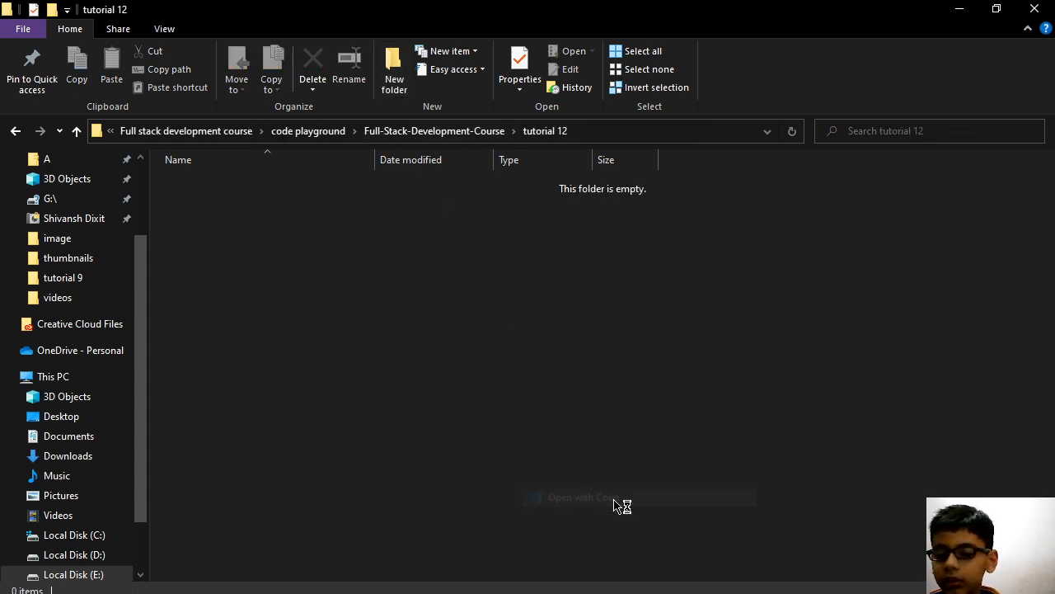
left_click(584, 496)
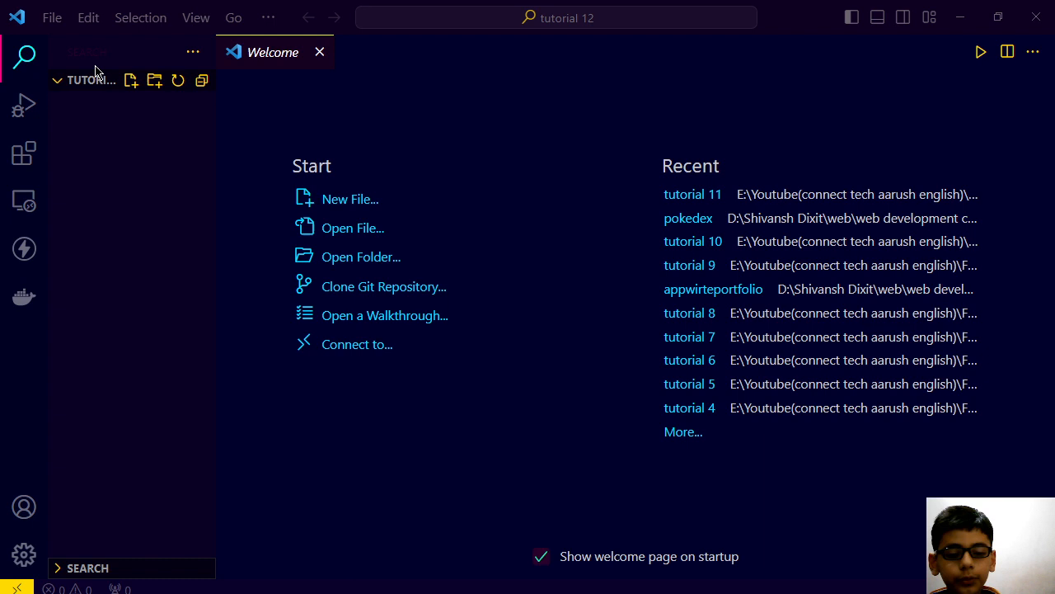
mouse_move(95, 231)
type("index,h")
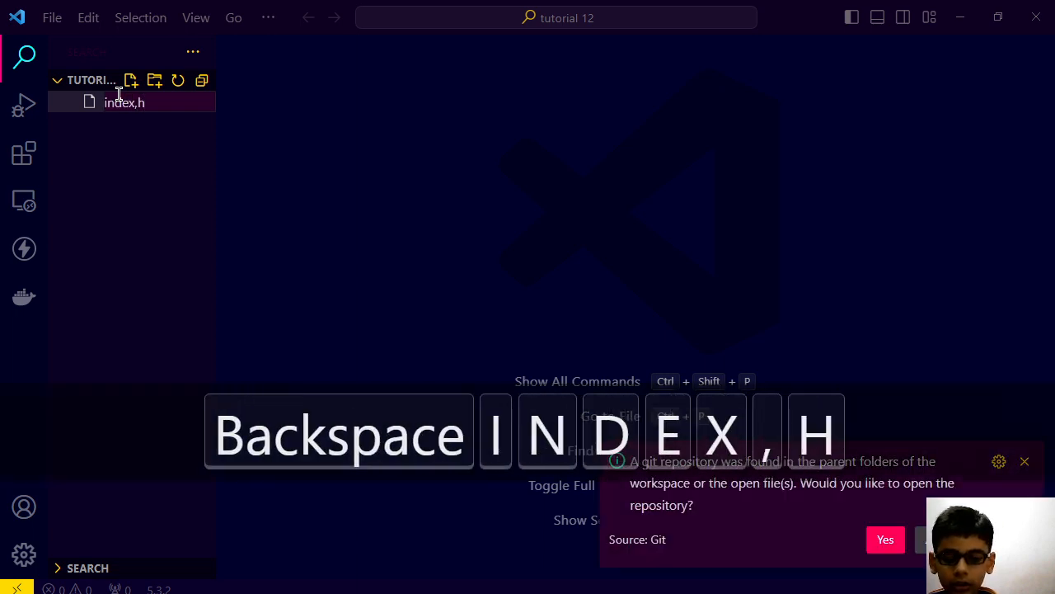
Step: Name the new file index.html, correcting the mistyped extension
key("Backspace")
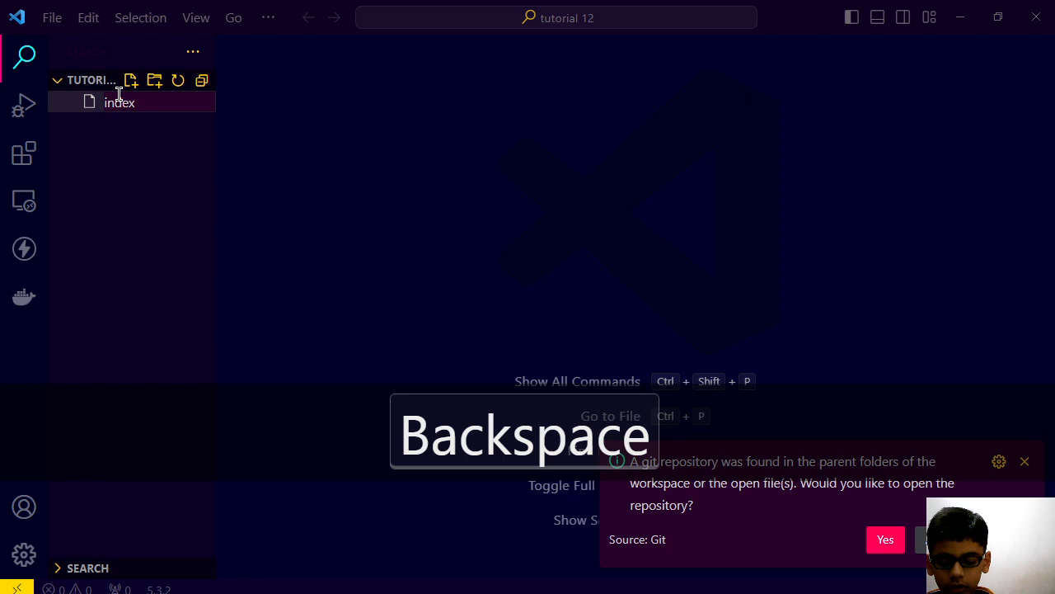
type(".htm,")
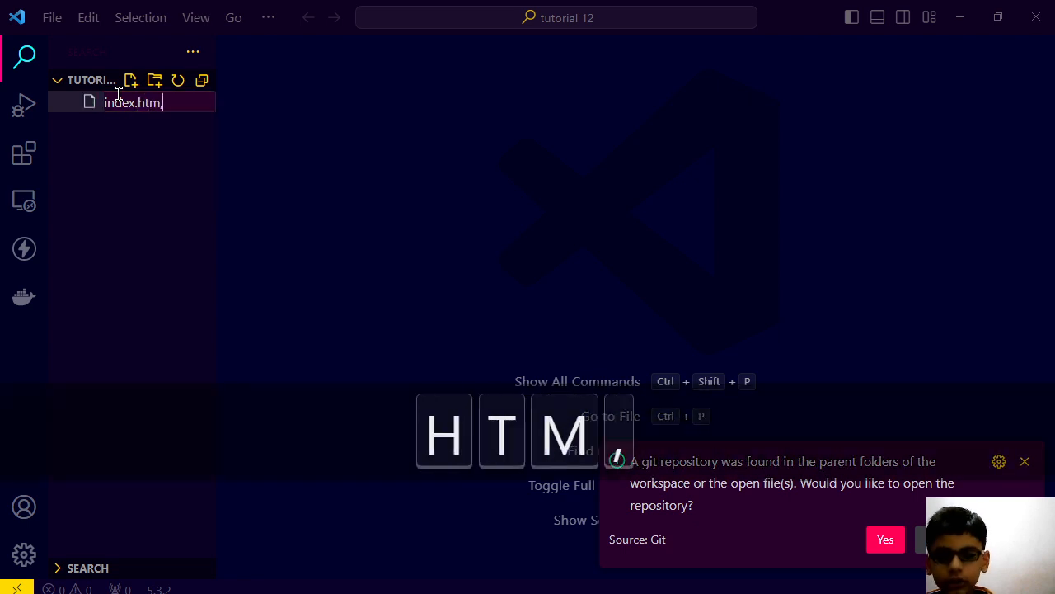
key("Backspace")
type("l")
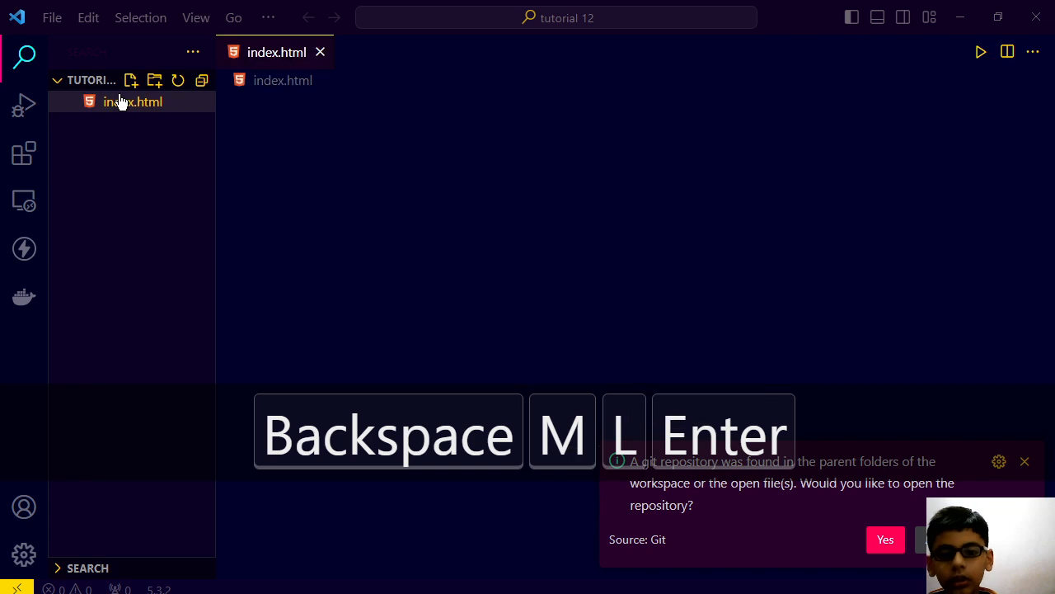
mouse_move(475, 185)
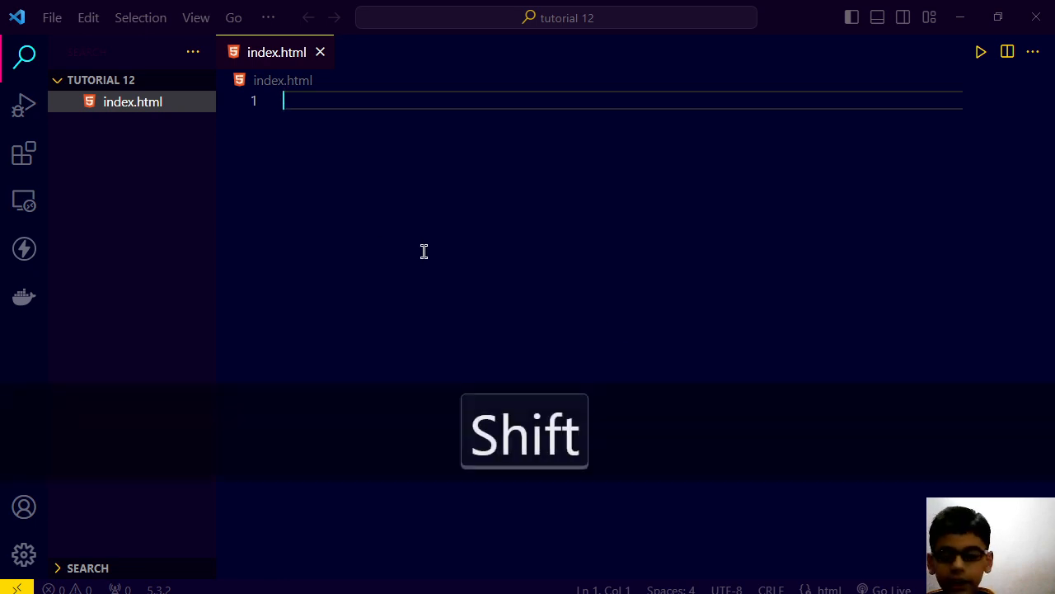
Step: Insert the Emmet ! boilerplate into index.html and set its title to Tutorial 12
type("!DOCTYPE html>")
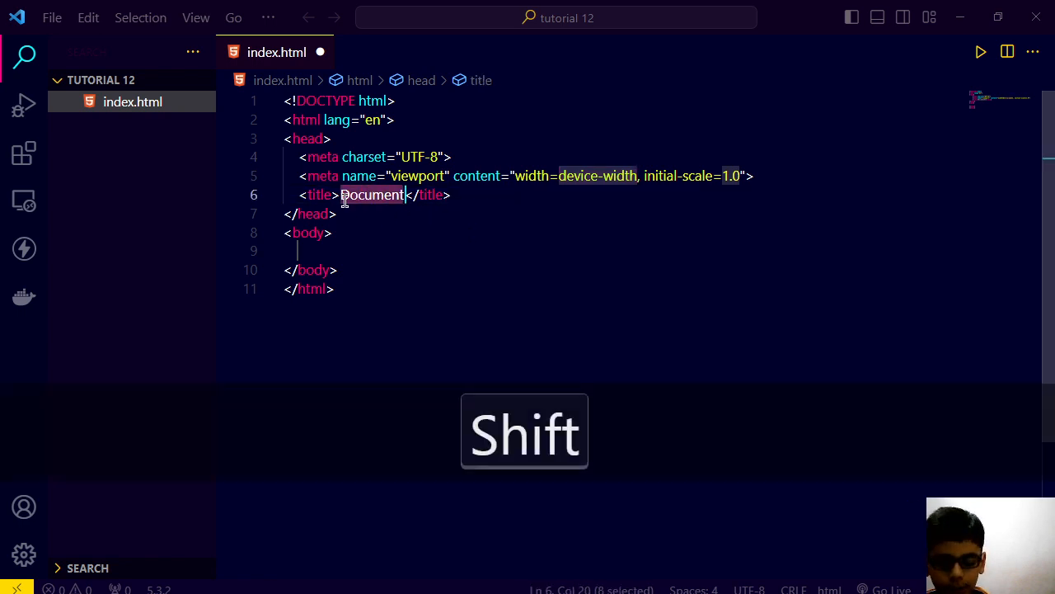
type("tur")
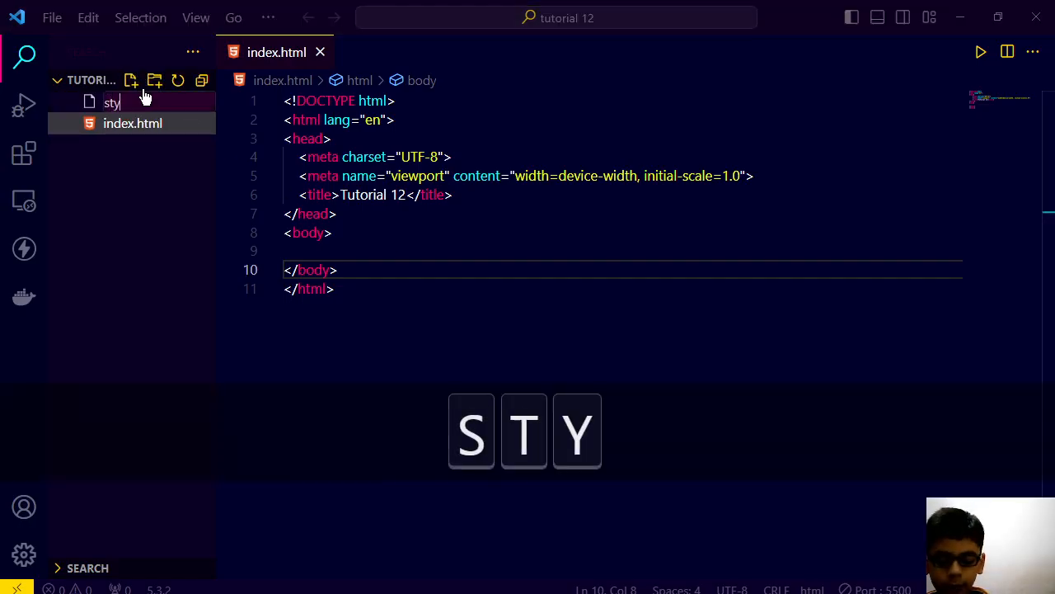
Step: Create style.css and add a link:css stylesheet reference to index.html's head
type("style.css")
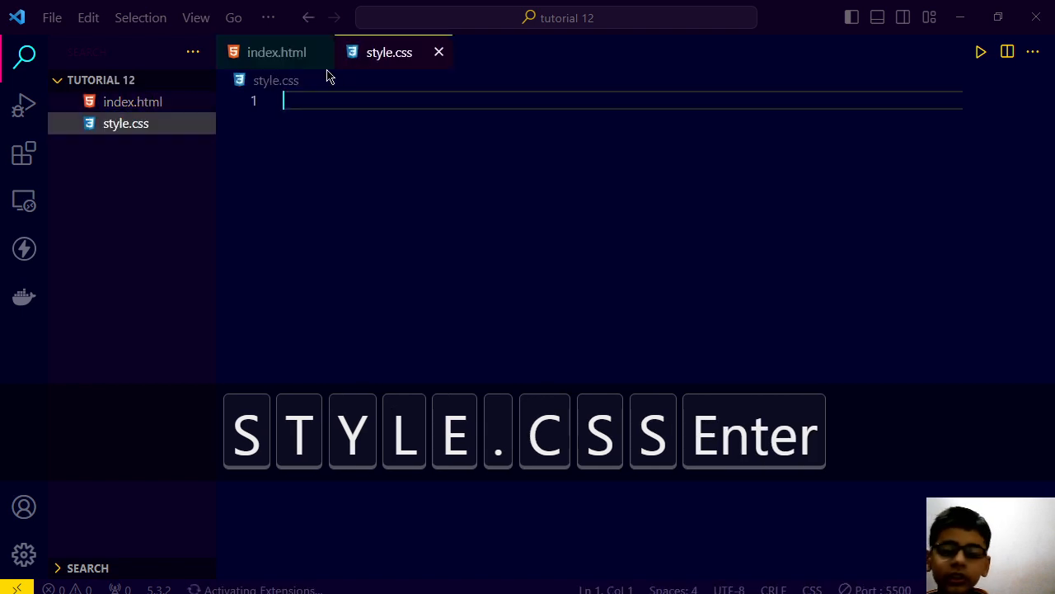
left_click(277, 51)
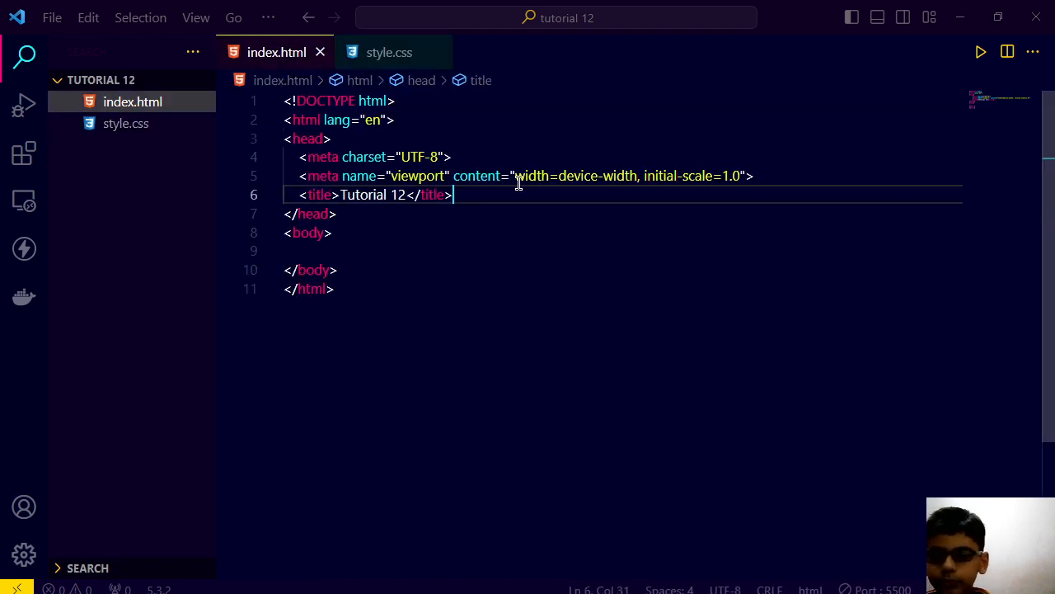
type("link")
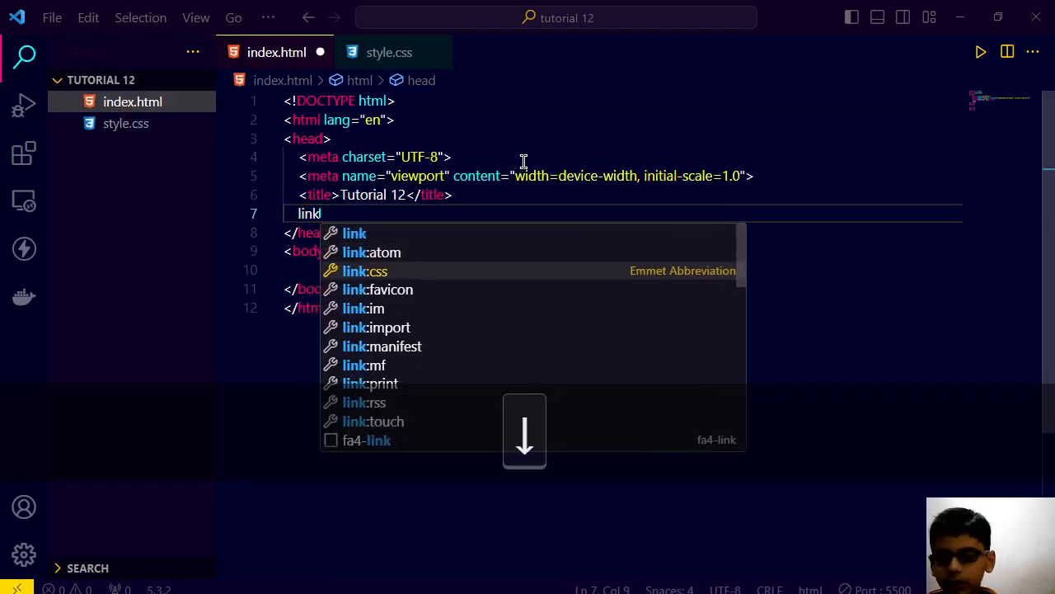
key("Tab")
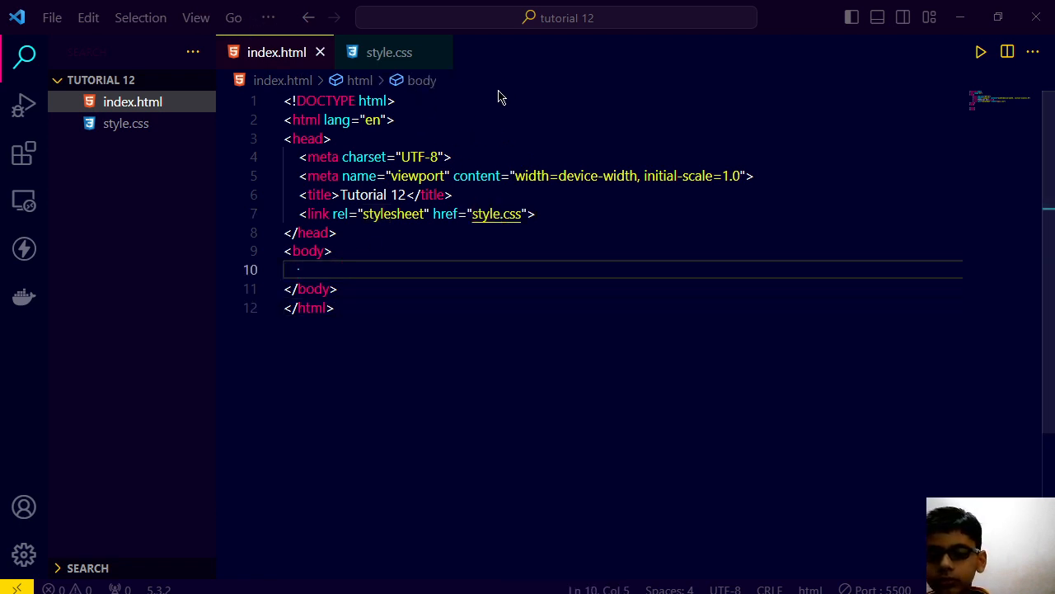
left_click(389, 51)
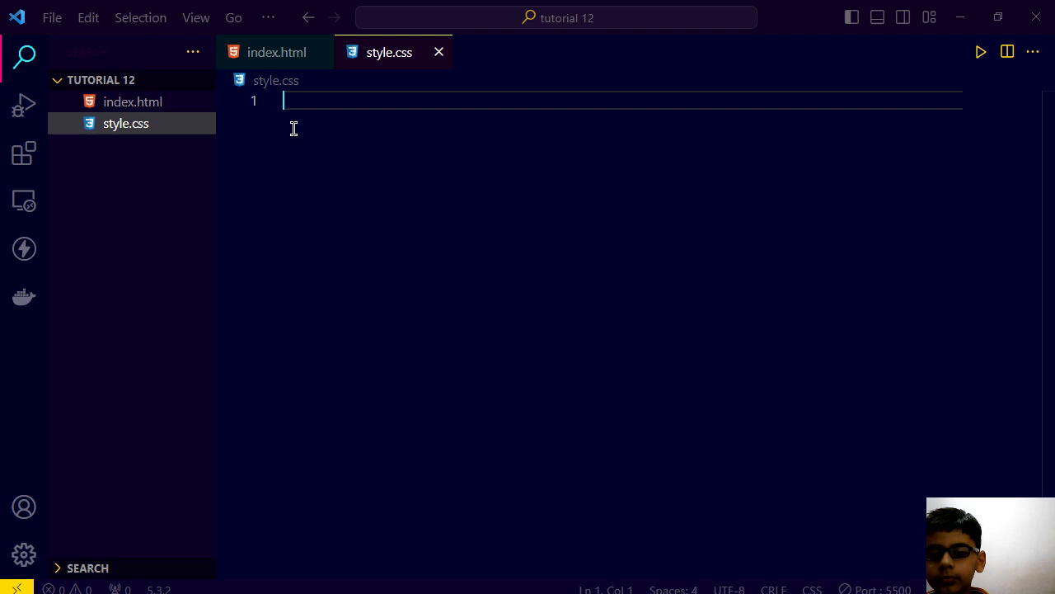
left_click(277, 51)
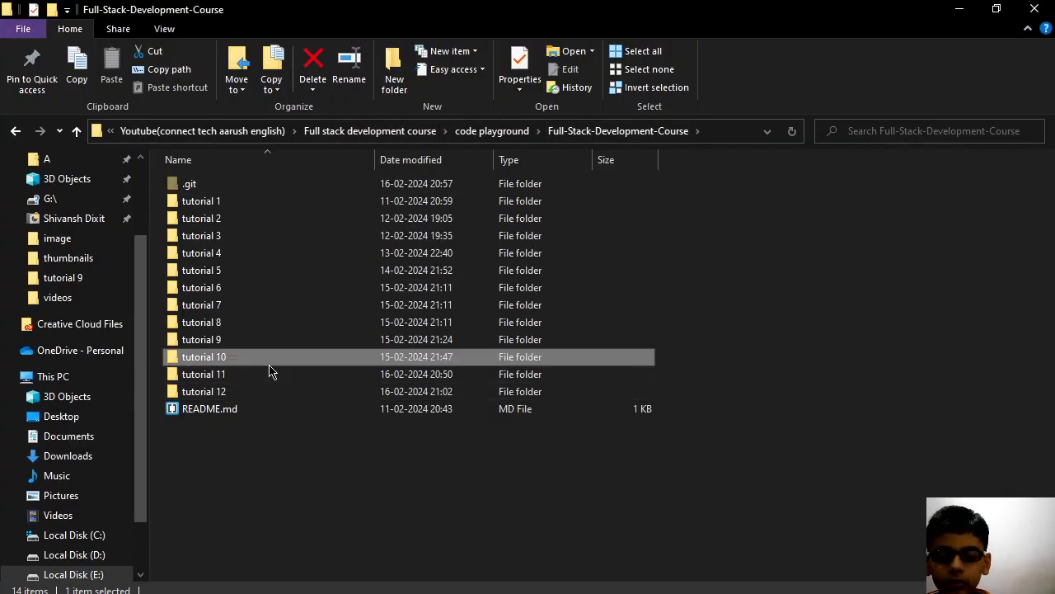
Step: Browse into the tutorial 11 folder and view its index.html
double_click(205, 356)
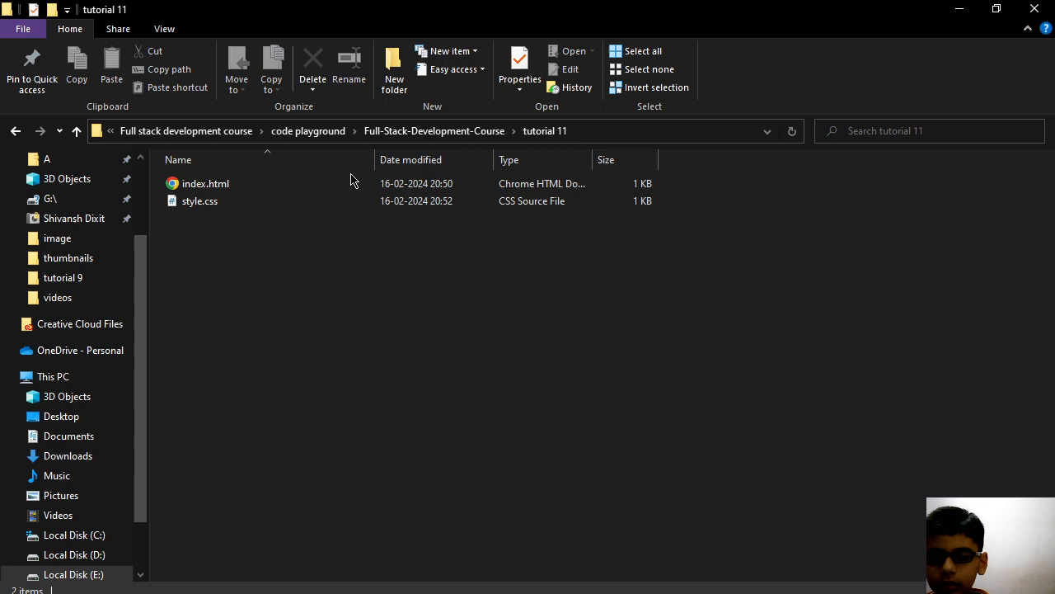
right_click(204, 183)
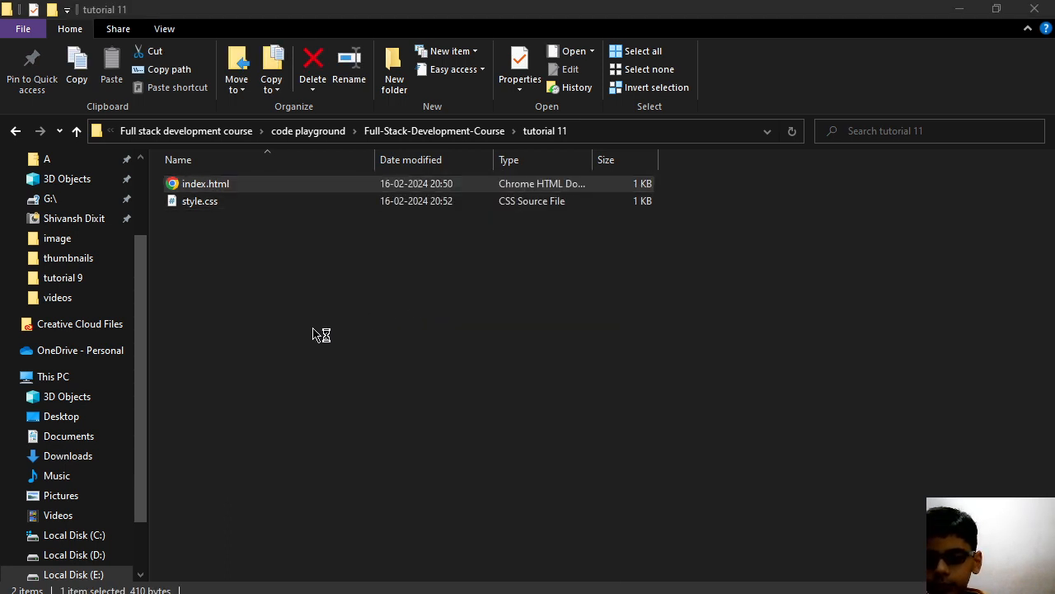
double_click(204, 183)
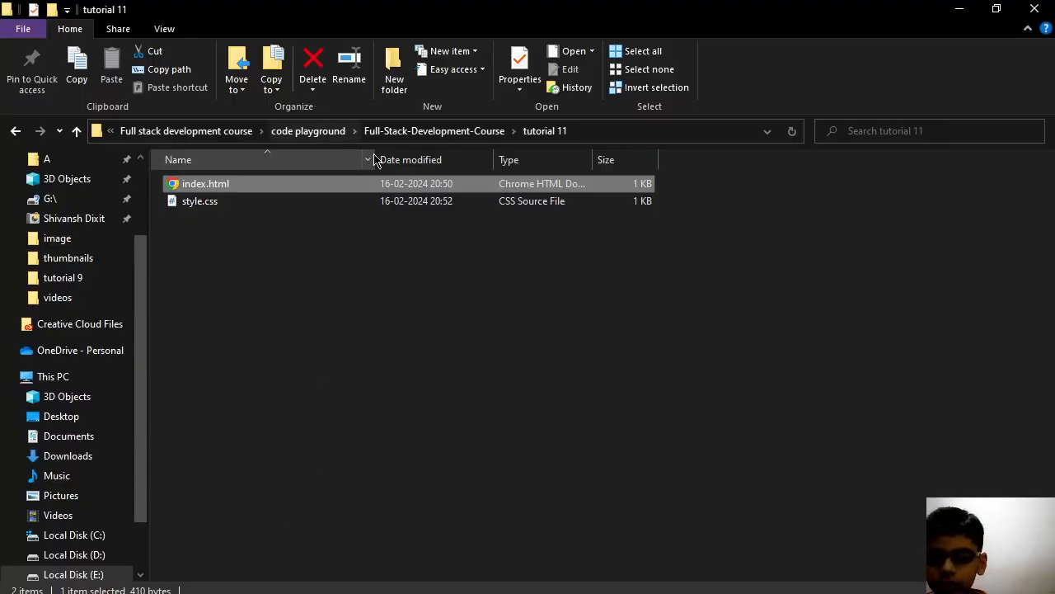
left_click(15, 131)
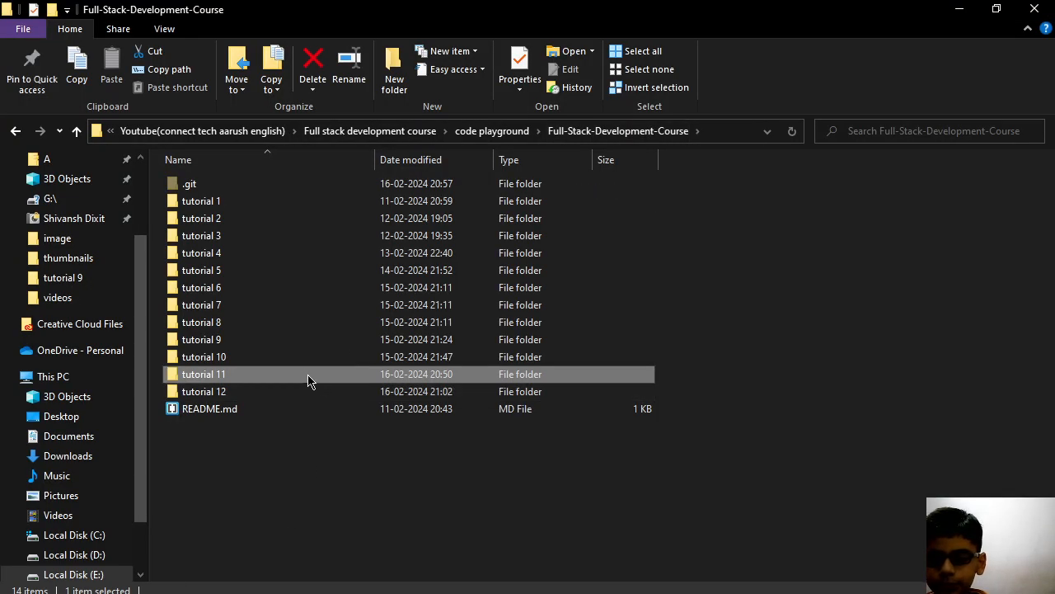
Step: Bring tutorial 11's style.css with its aqua .division and red #first rules into the editor
double_click(202, 372)
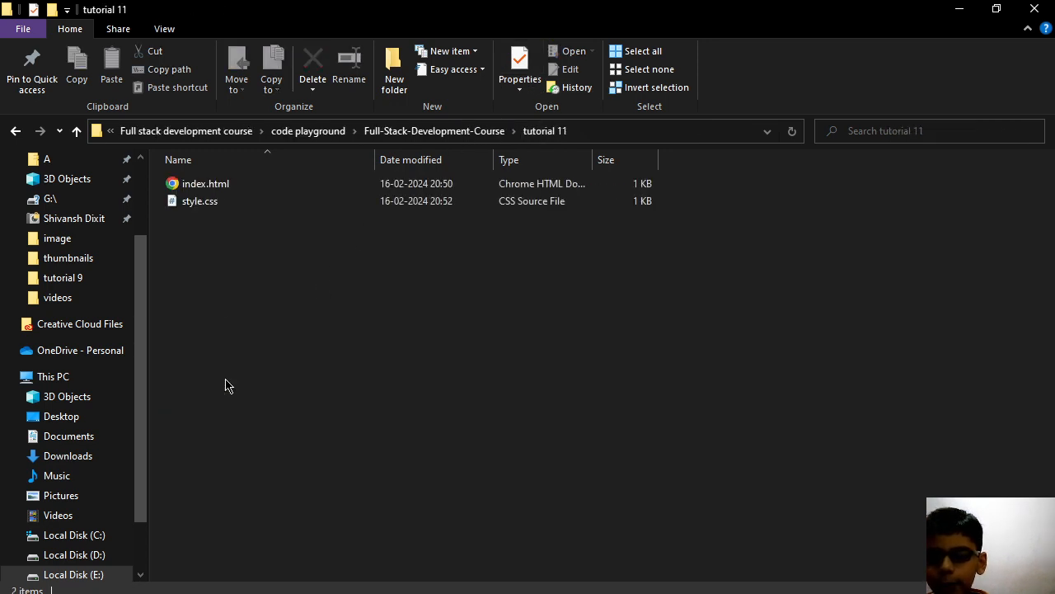
right_click(198, 202)
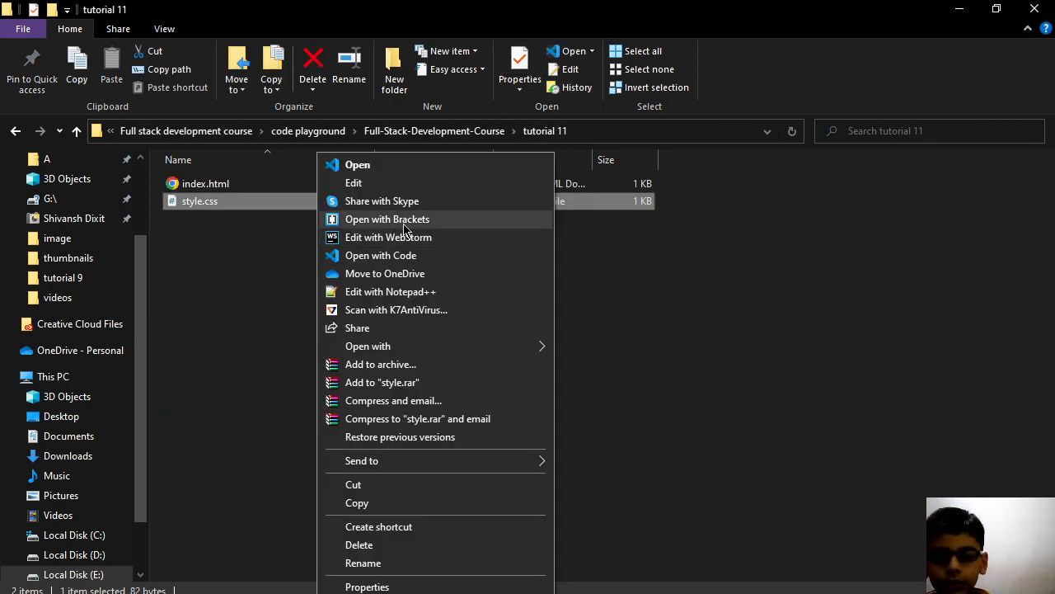
left_click(353, 182)
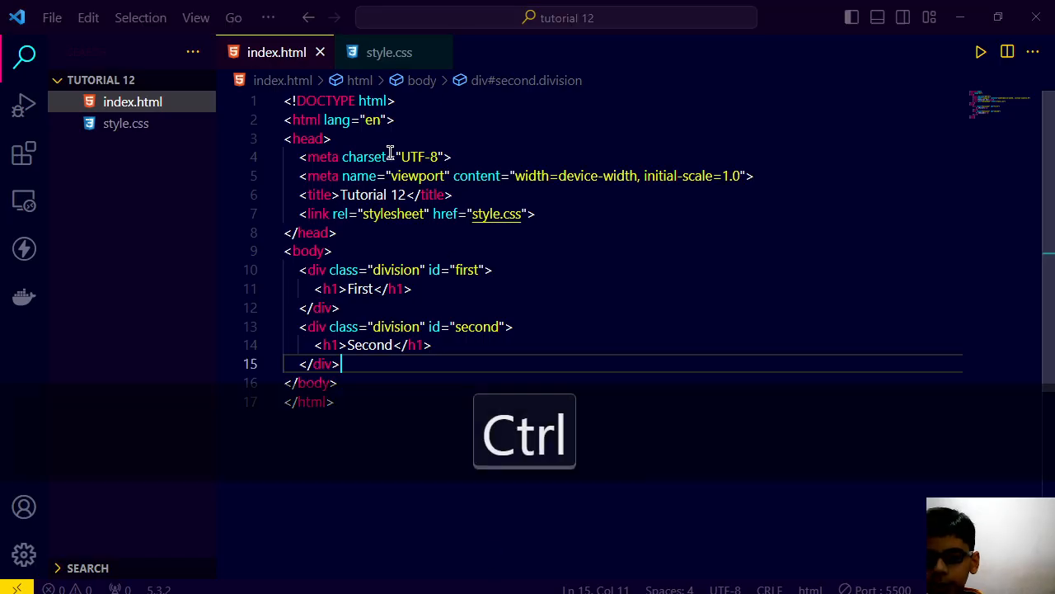
left_click(389, 51)
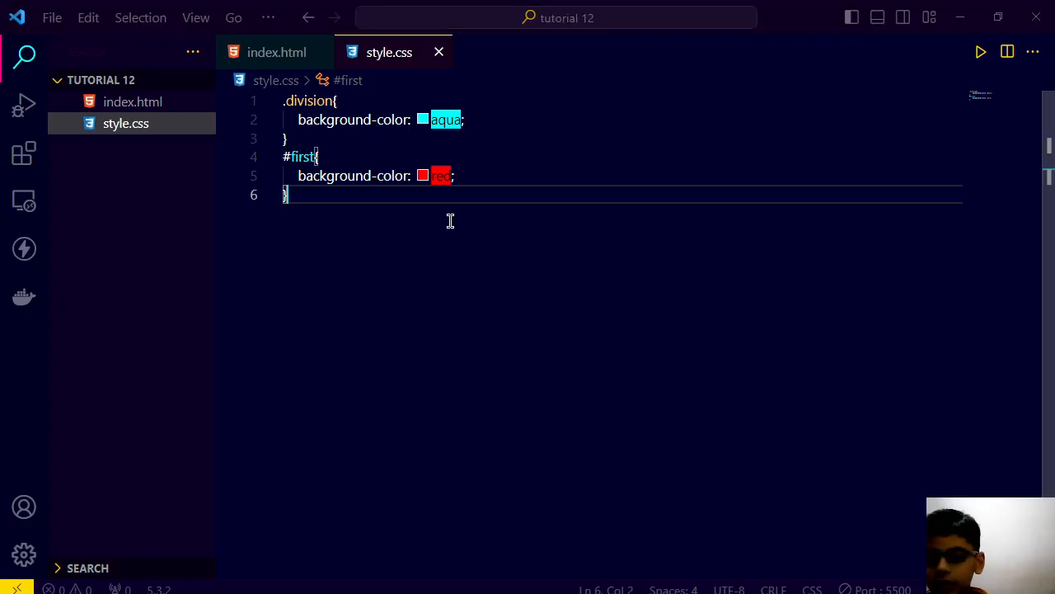
Step: Write a /* */ comment at the top holding selector{ properties: values; } as a syntax template
key("ctrl+a")
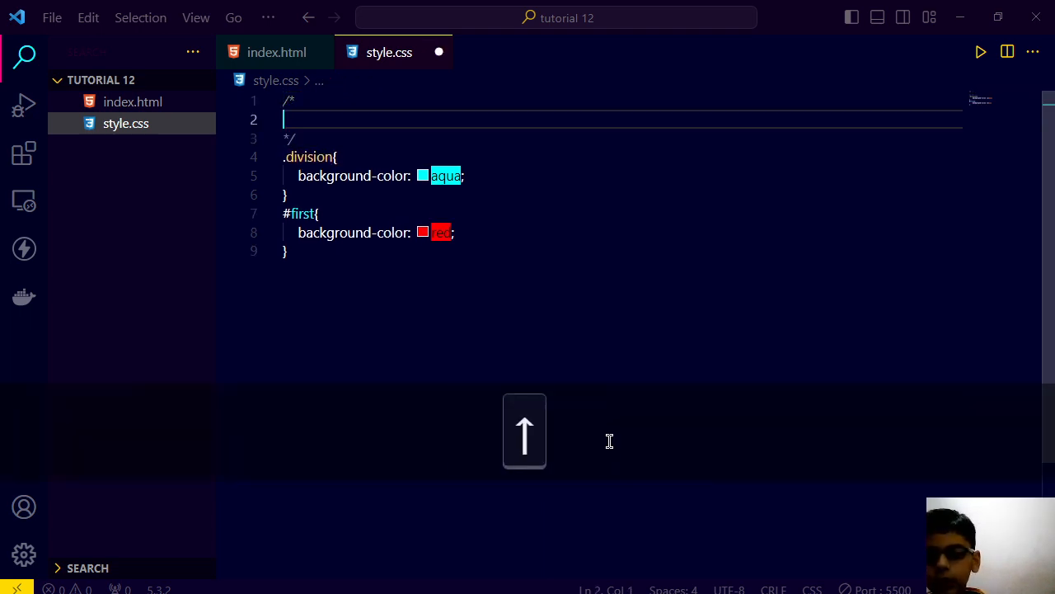
type("se")
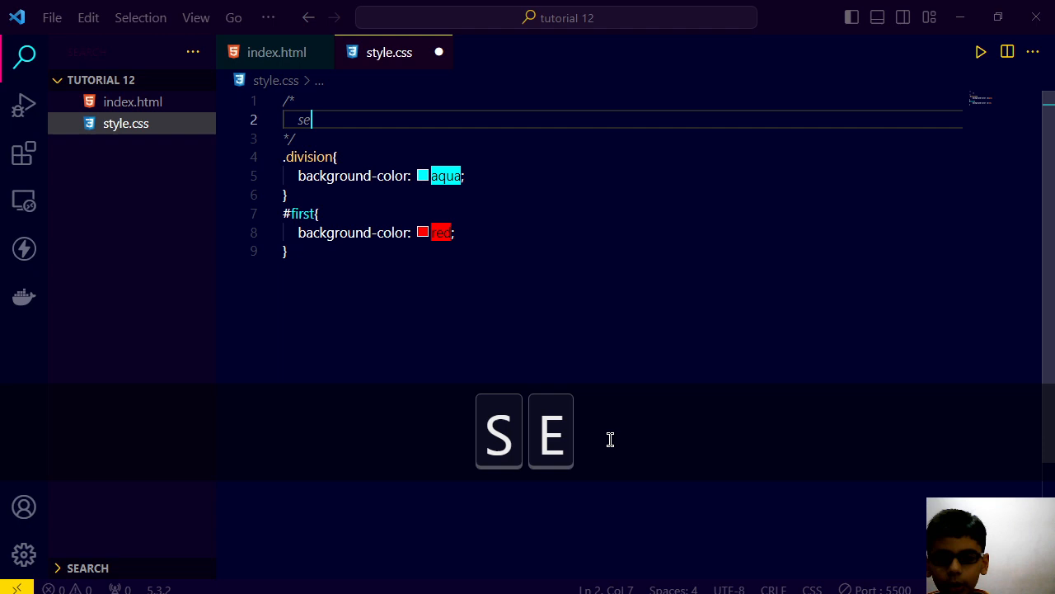
key("Backspace")
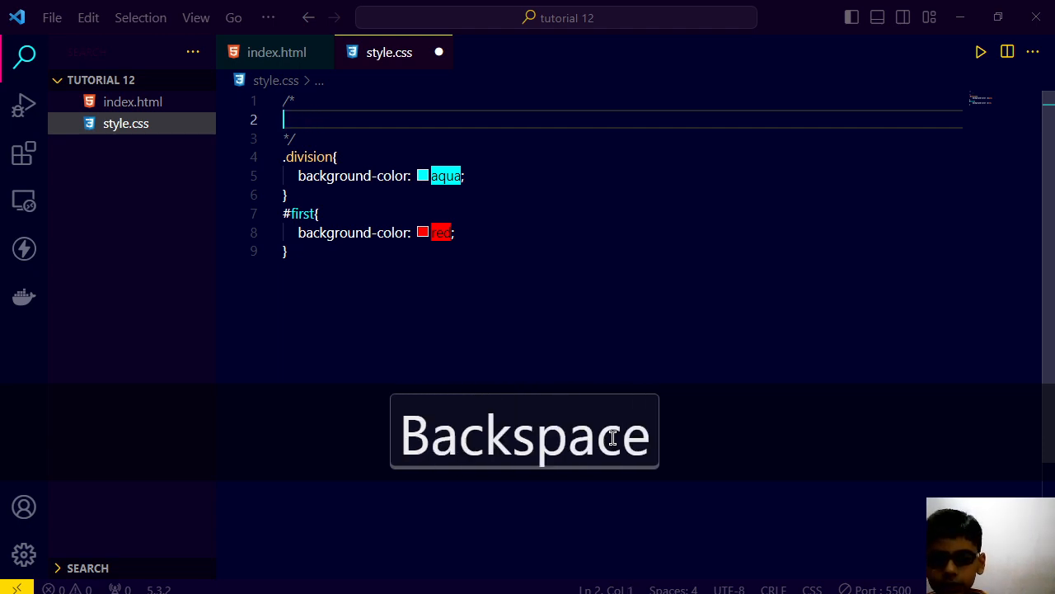
type("sele")
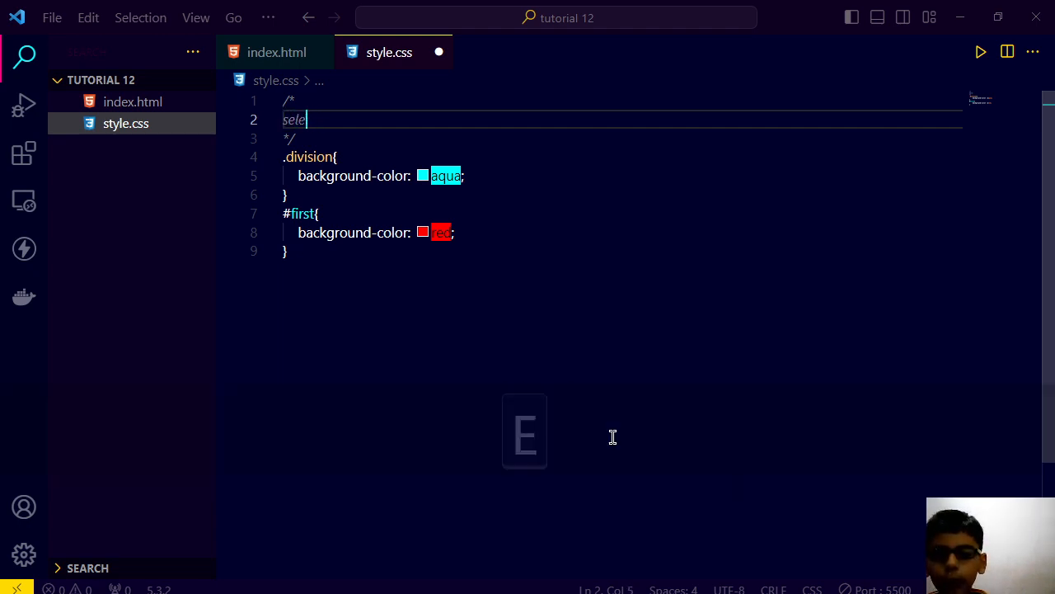
type("ctor{")
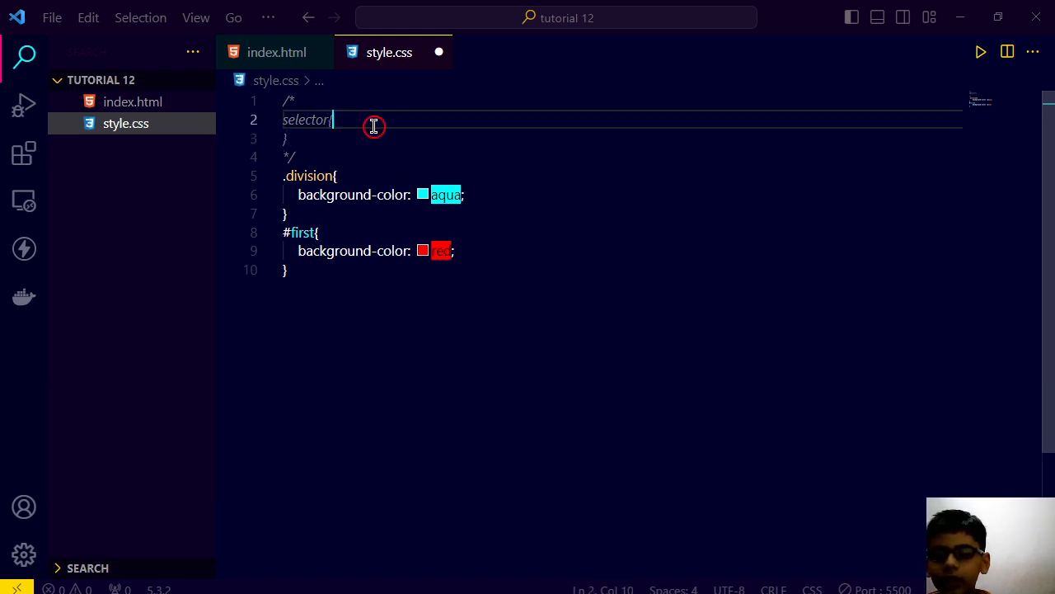
key("Enter")
type("...prop")
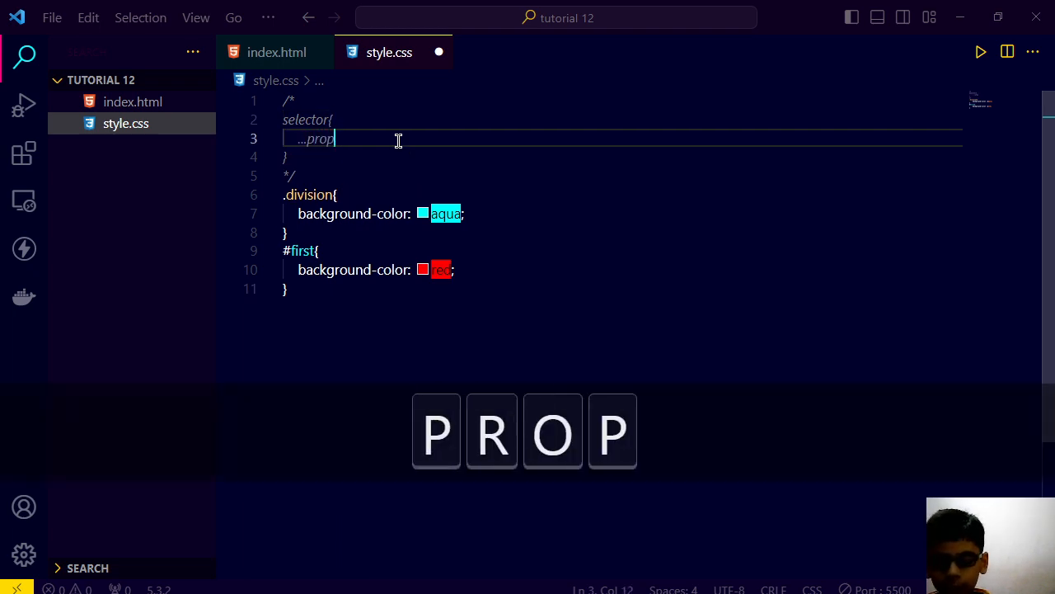
type("erty:..")
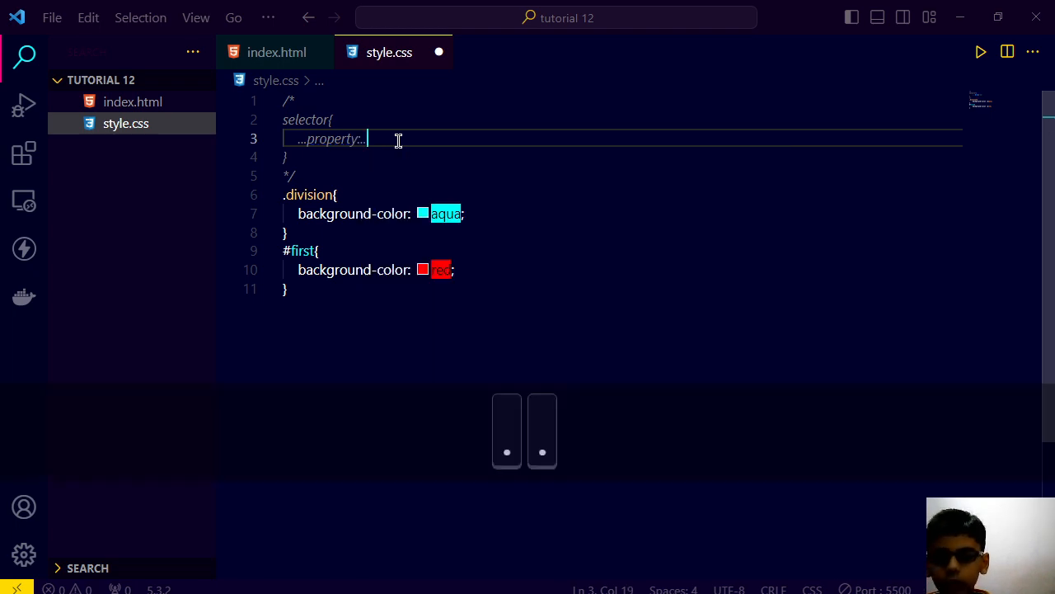
type("value")
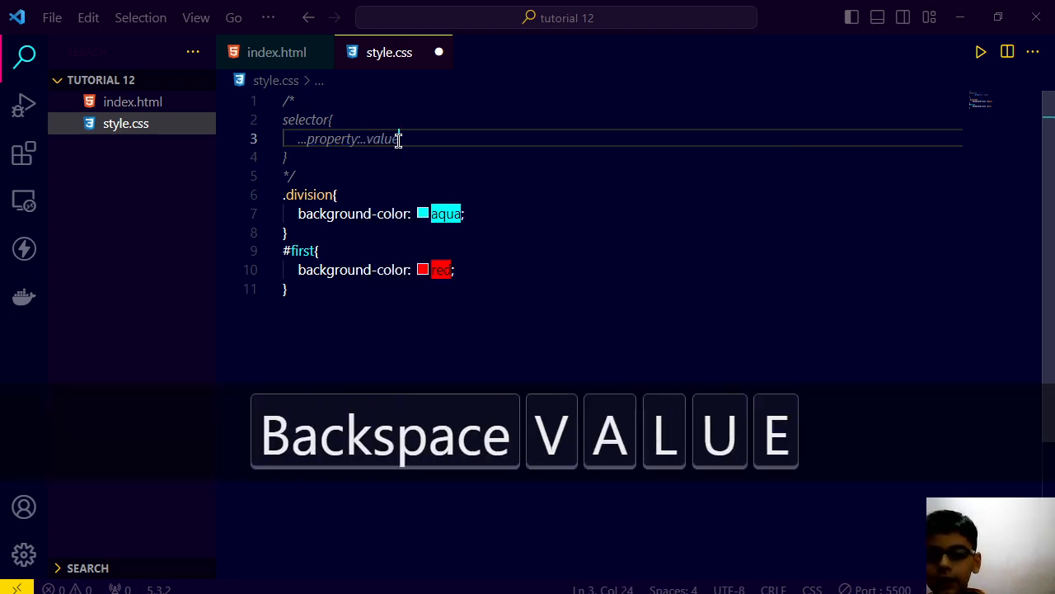
type(";")
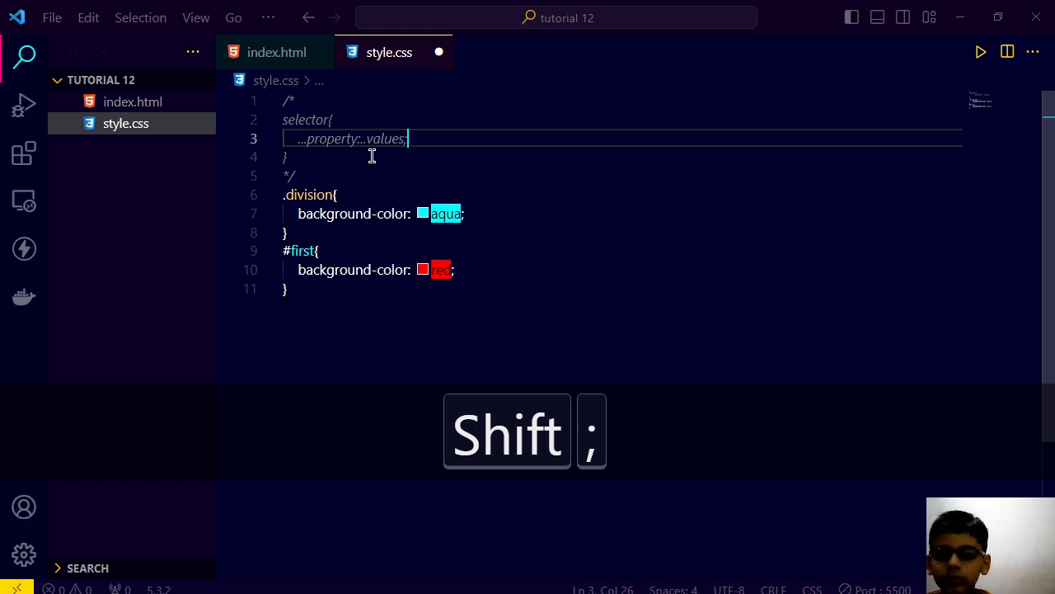
left_click(353, 139)
type("ies")
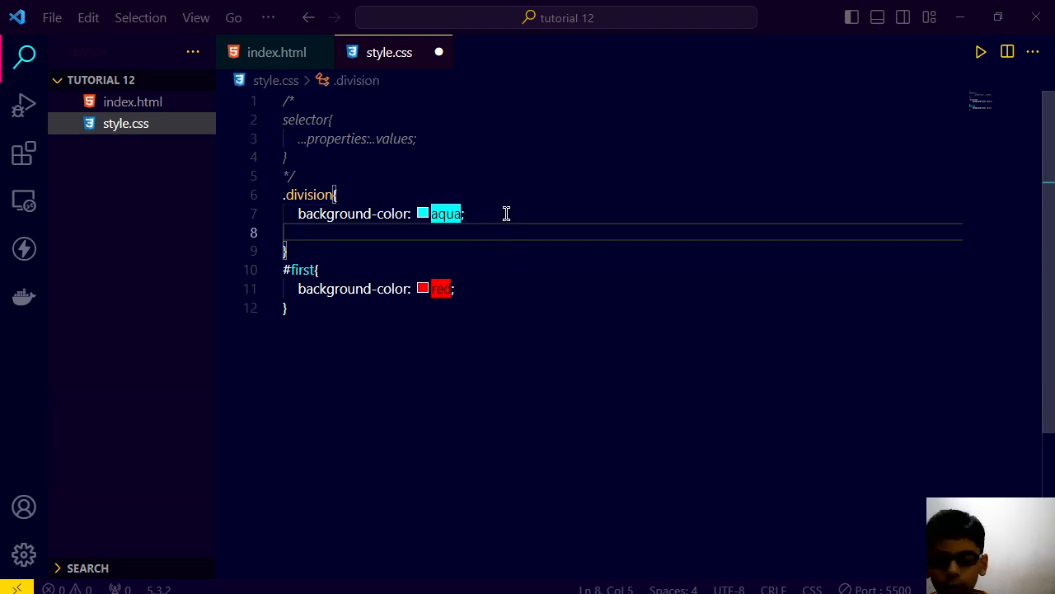
Step: Add color: white; to .division, save, and check the white headings in the browser
type("colo")
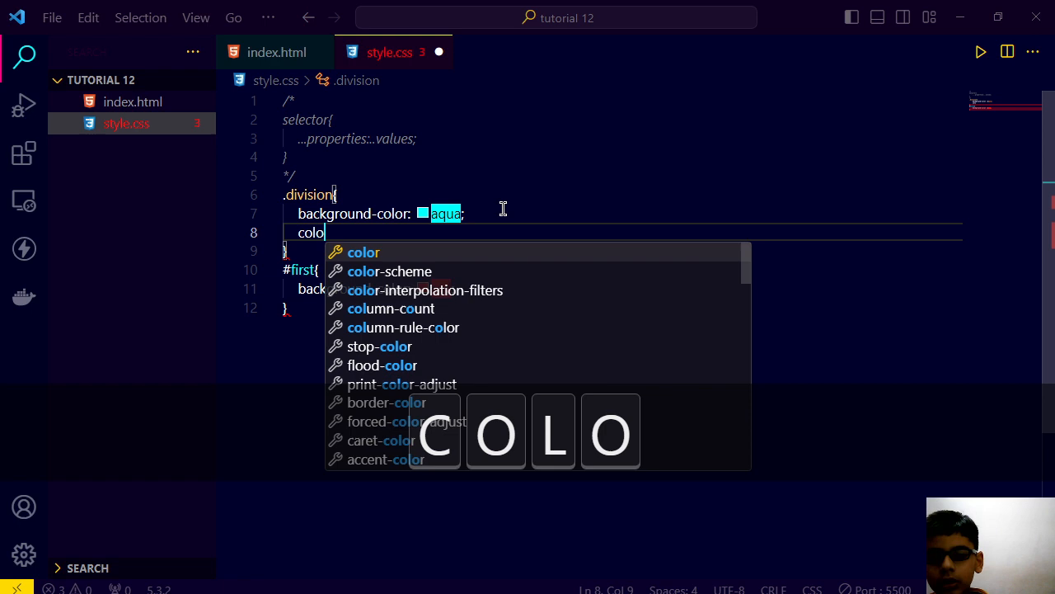
type(": whoit")
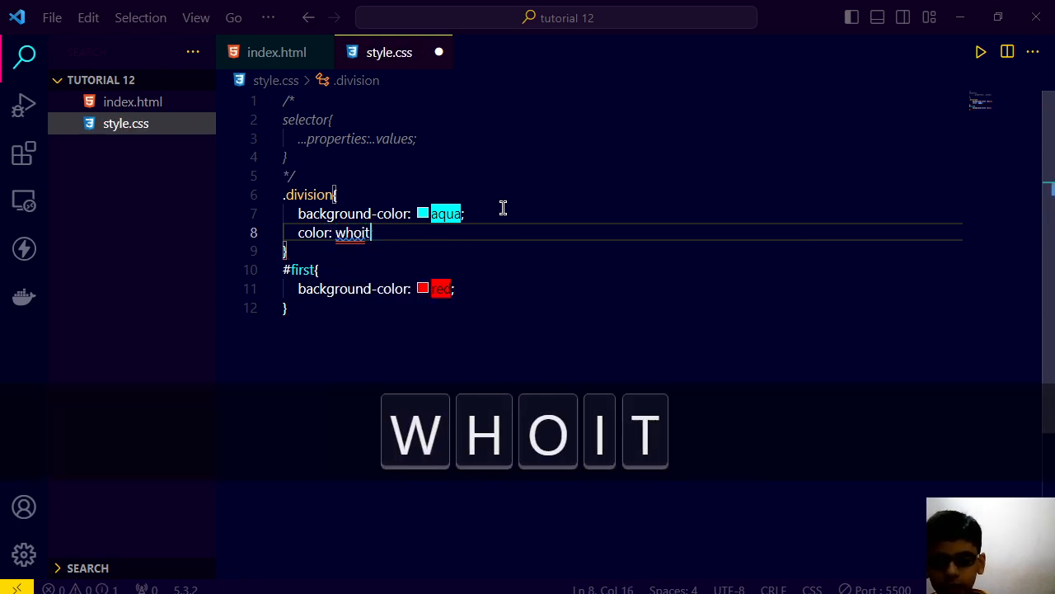
key("Backspace")
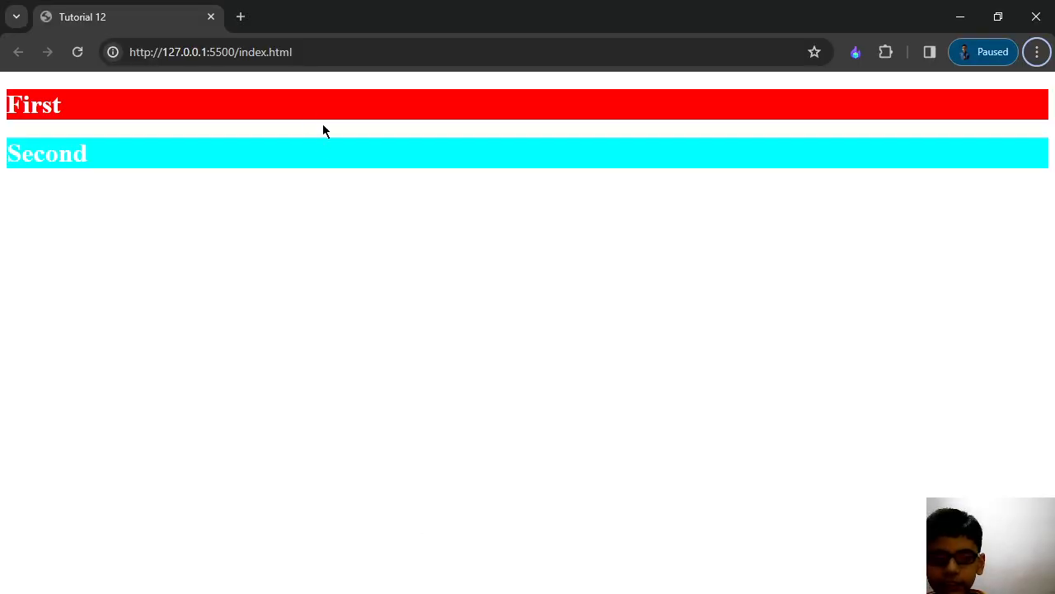
key("alt+tab")
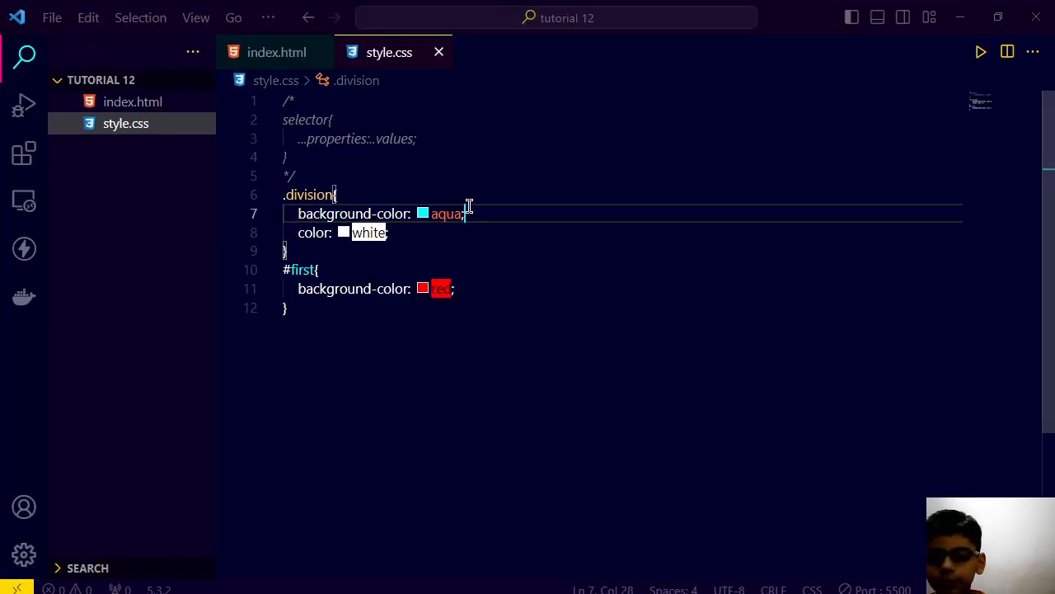
mouse_move(571, 192)
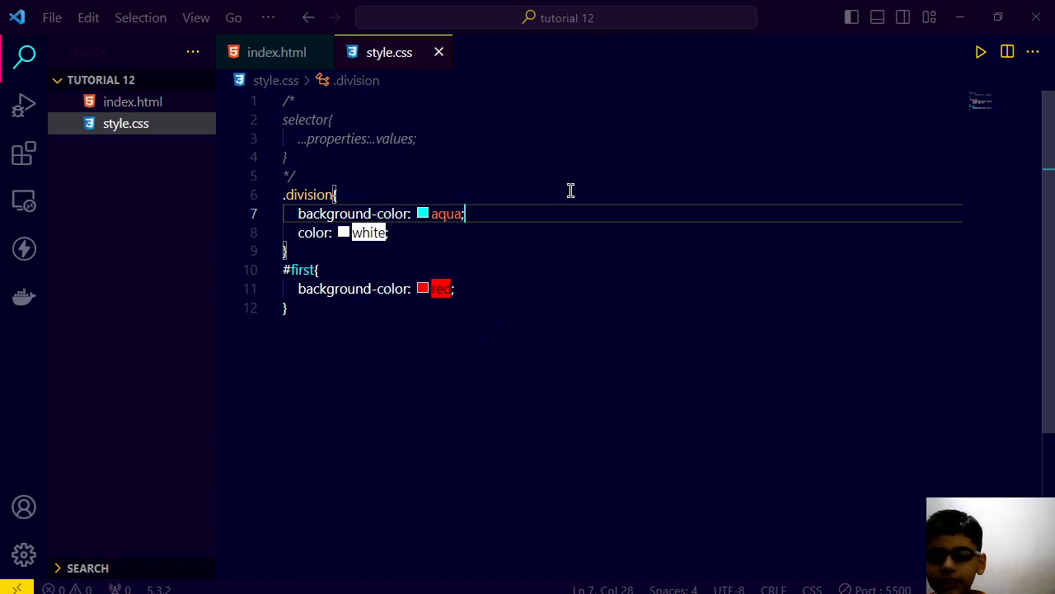
Step: Select the stylesheet contents, then return to index.html with its two division blocks
key("ctrl+a")
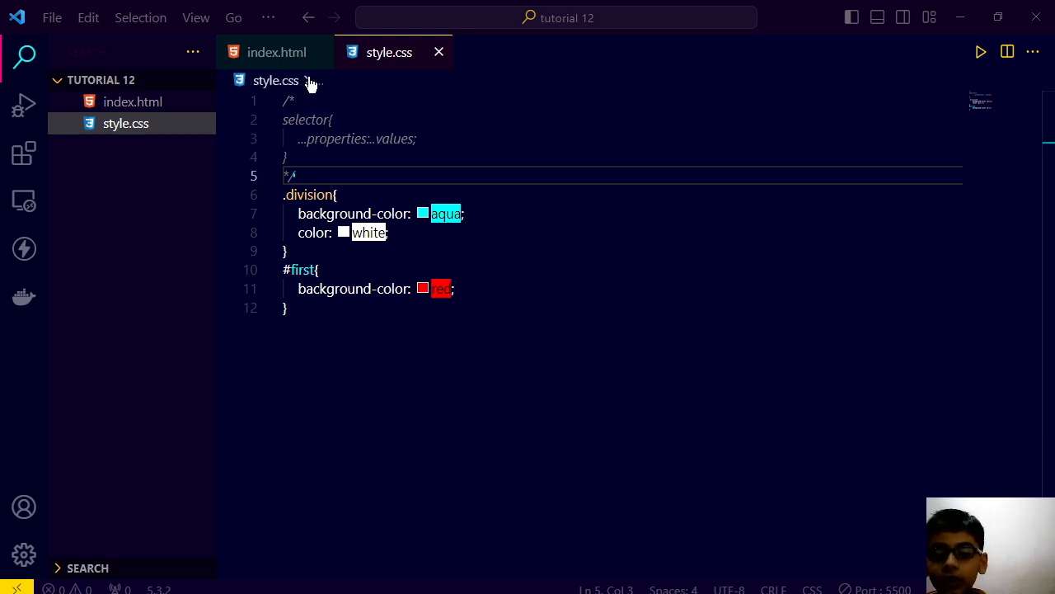
mouse_move(277, 51)
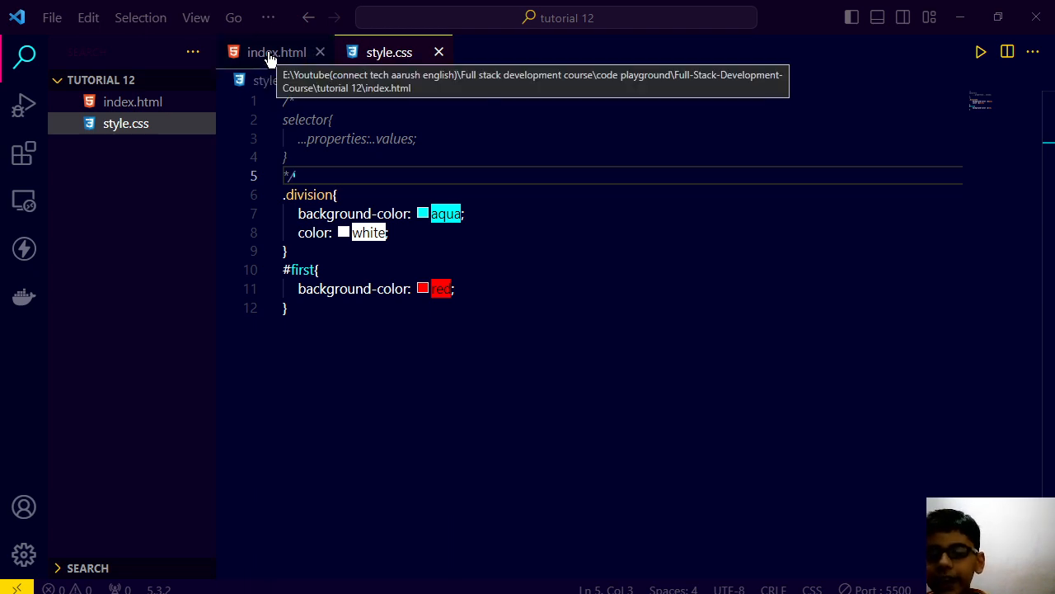
left_click(277, 51)
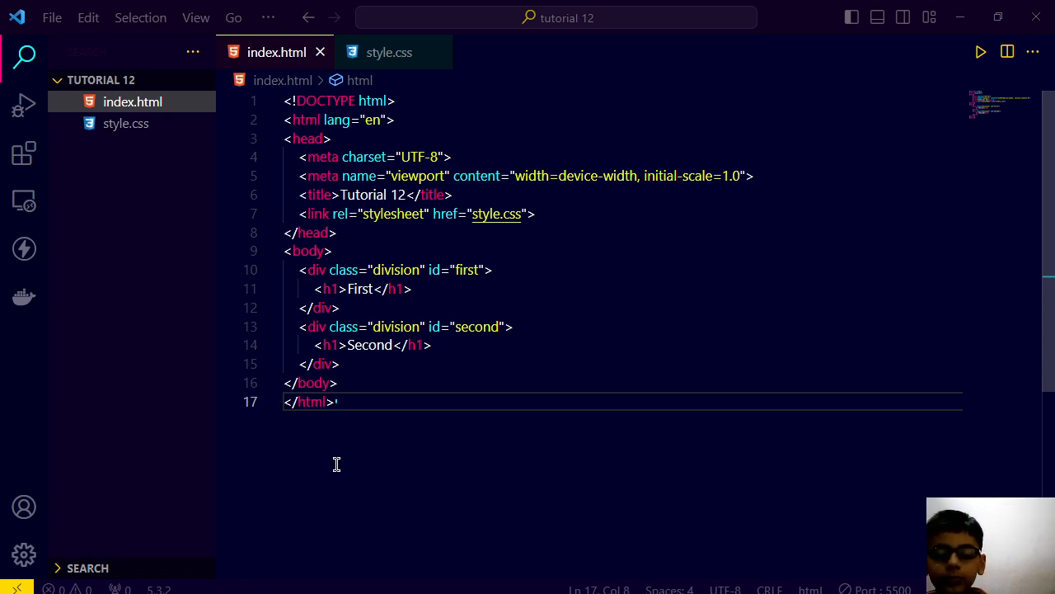
mouse_move(651, 336)
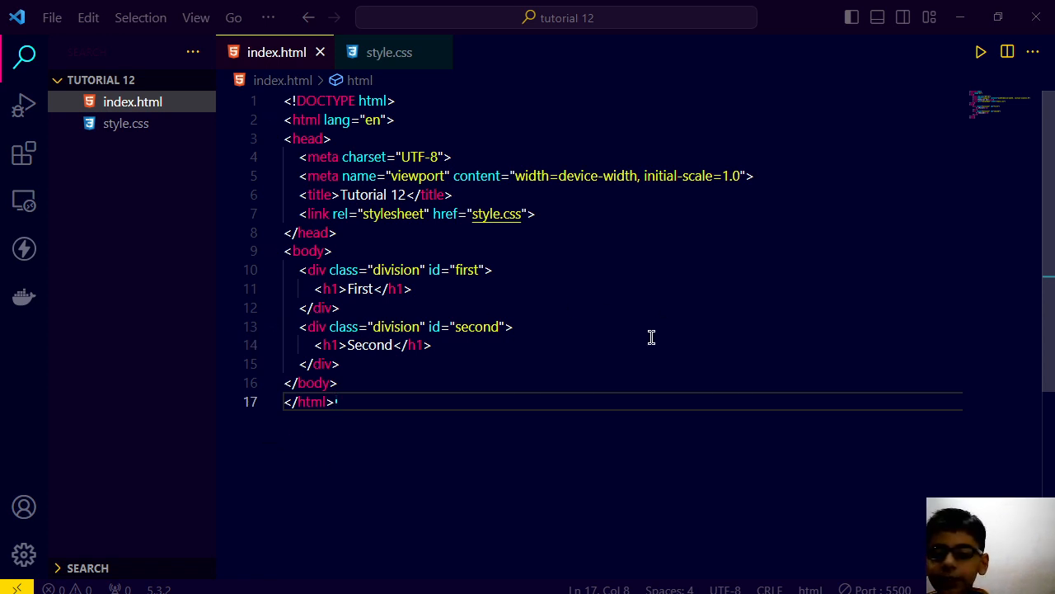
mouse_move(628, 247)
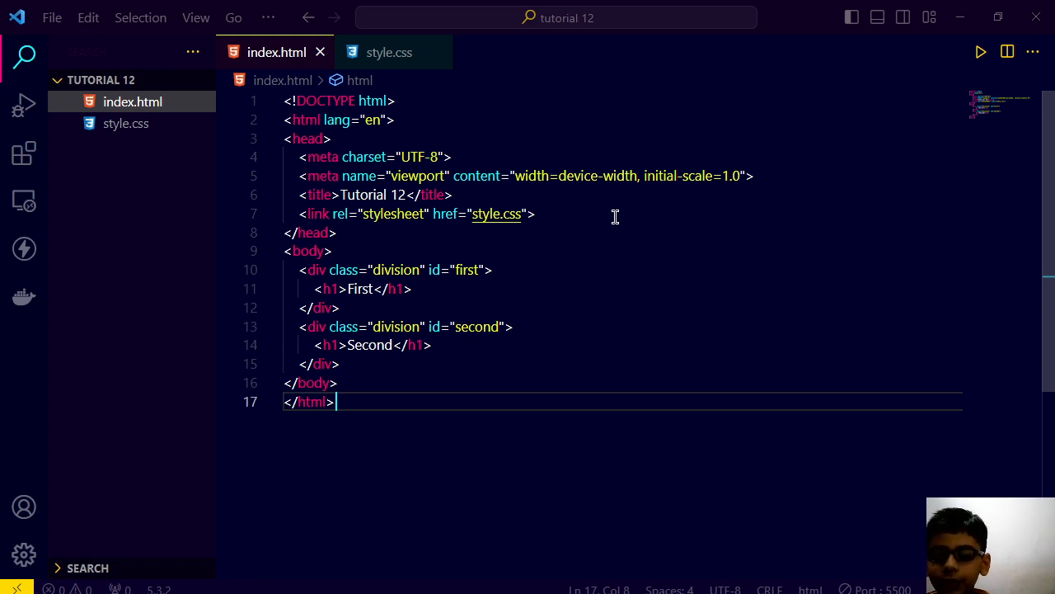
mouse_move(600, 201)
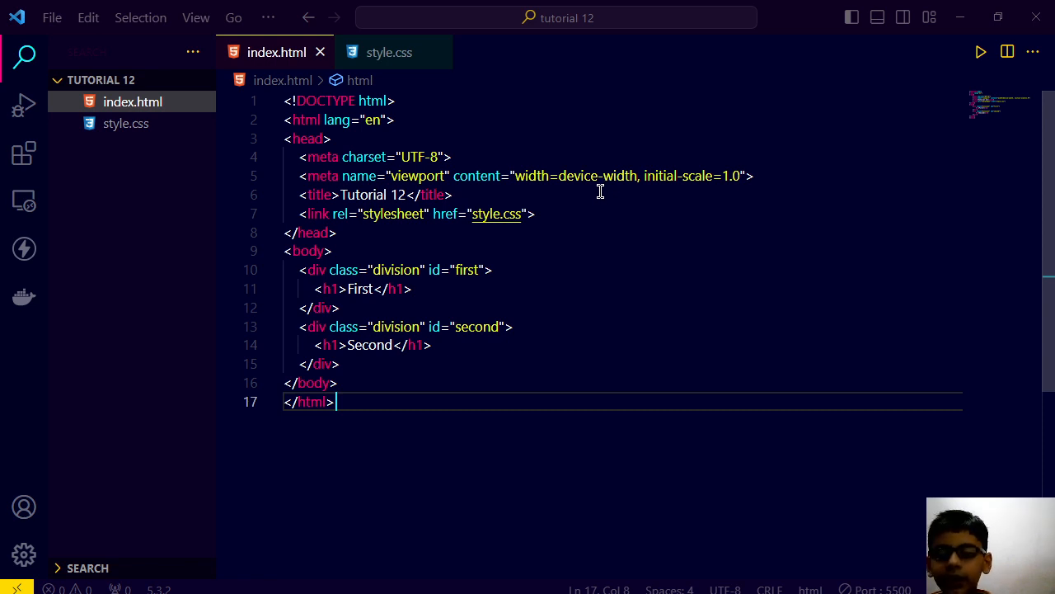
mouse_move(551, 158)
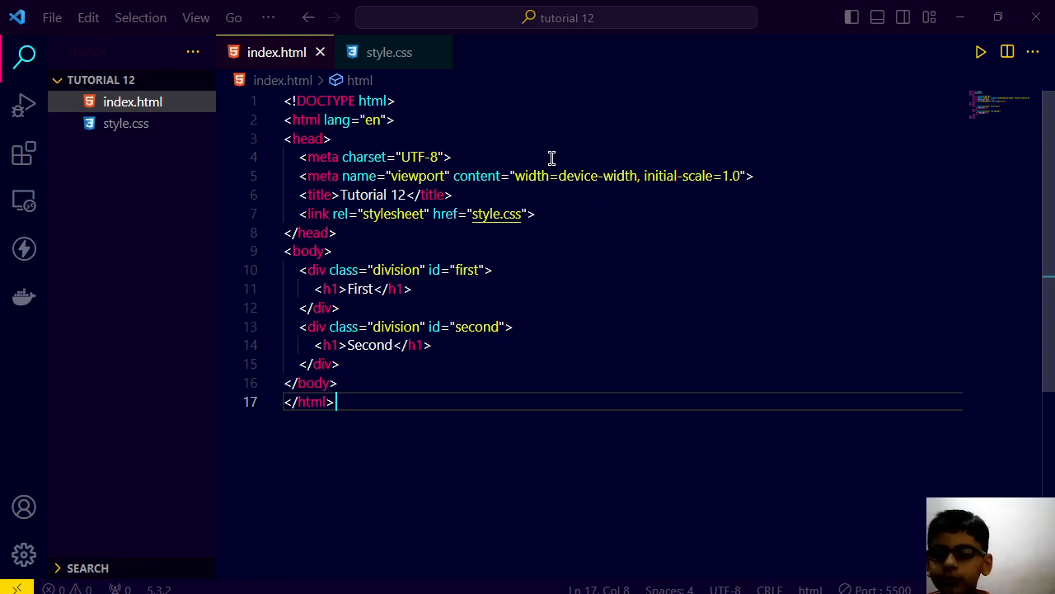
mouse_move(524, 273)
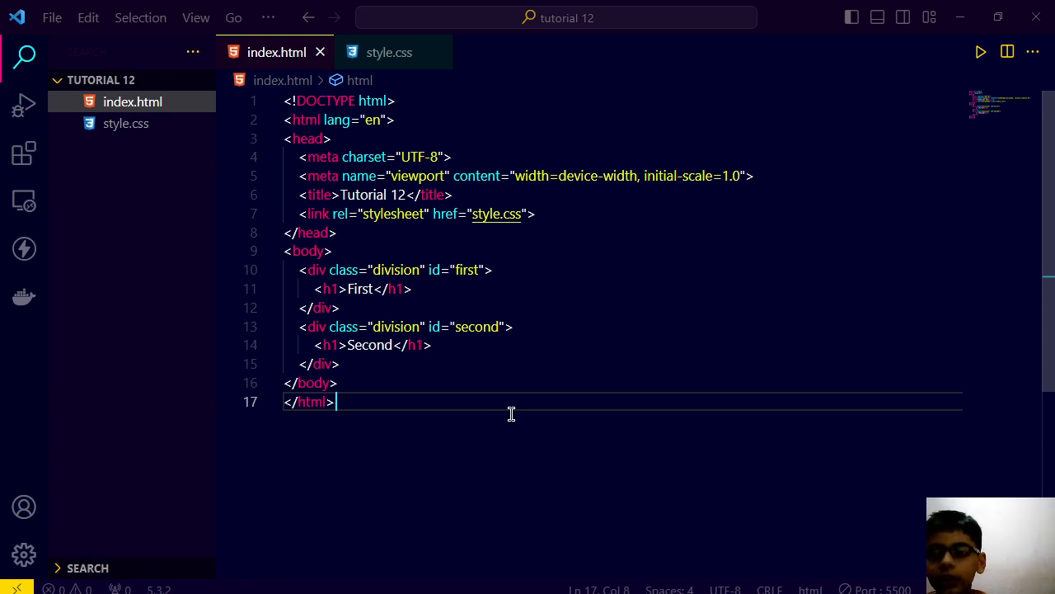
mouse_move(491, 296)
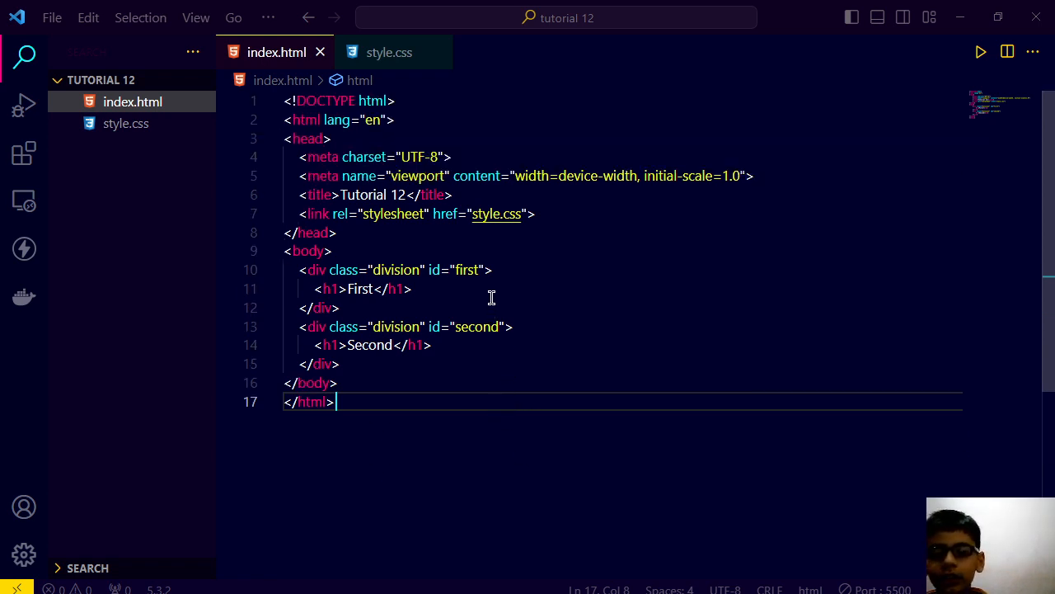
mouse_move(485, 271)
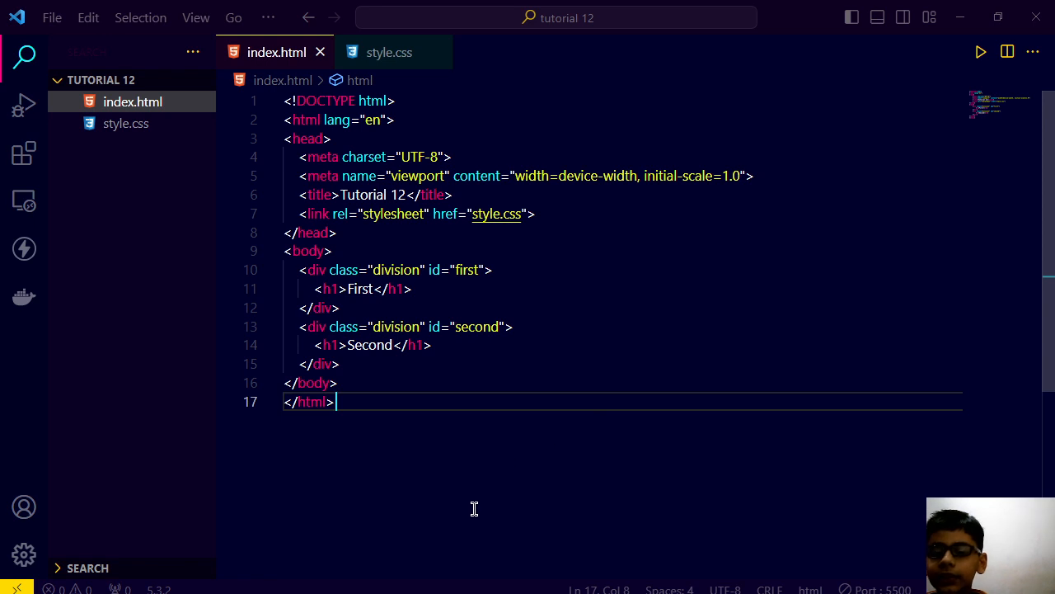
mouse_move(485, 533)
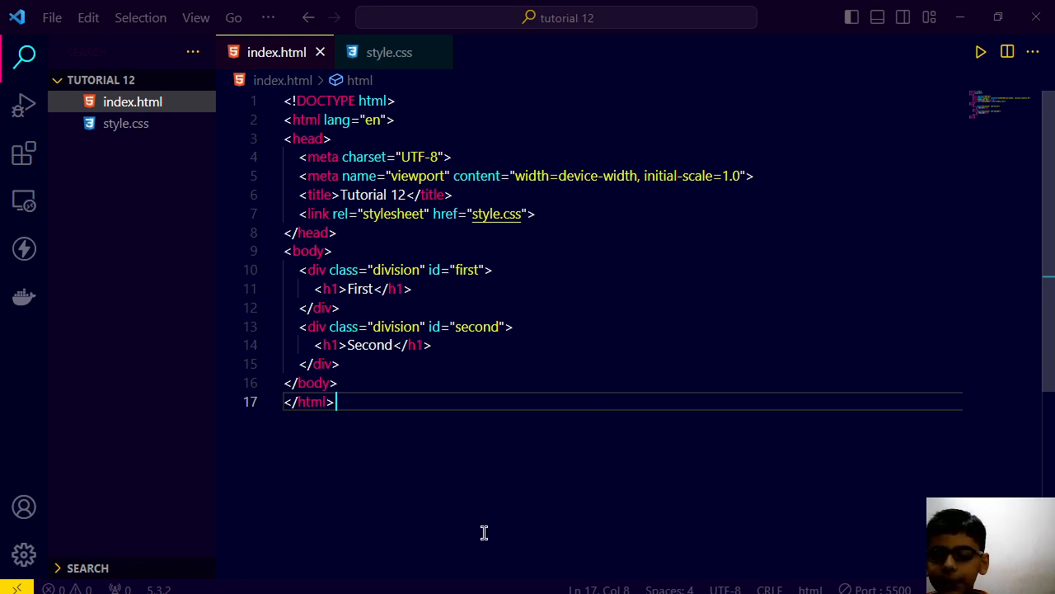